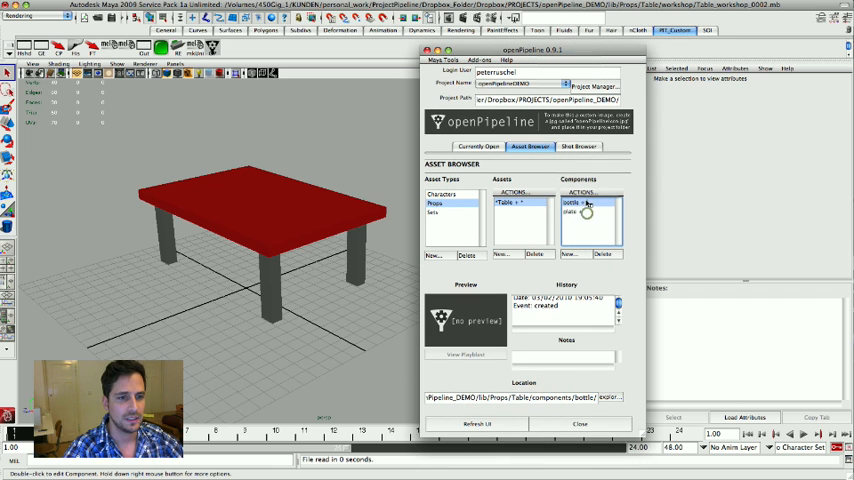
Reference the bottle component's master into the Table scene via the Asset Browser actions.
left_click(583, 211)
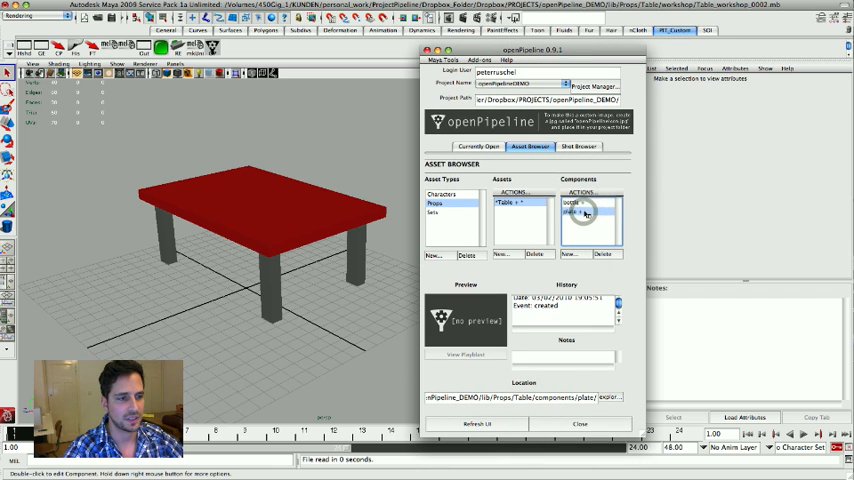
left_click(585, 208)
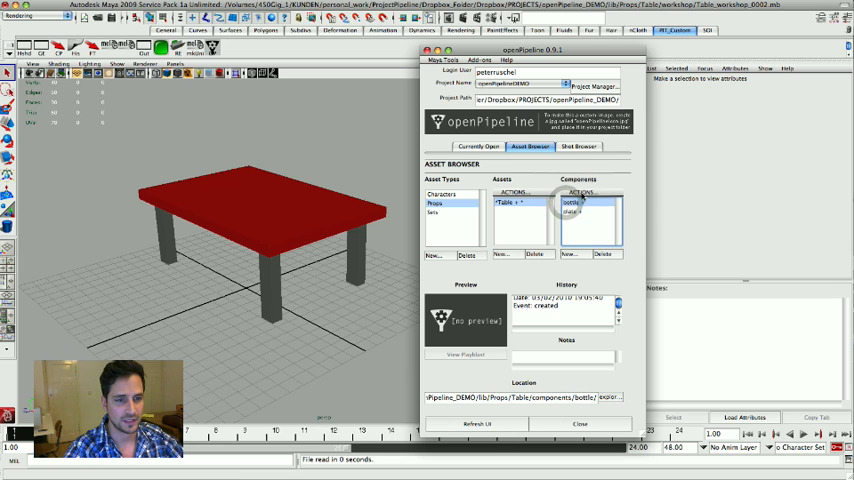
left_click(580, 193)
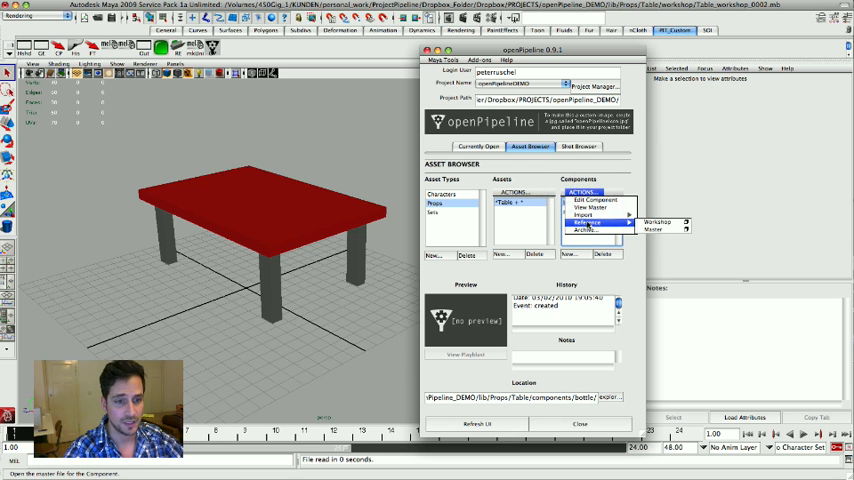
left_click(588, 222)
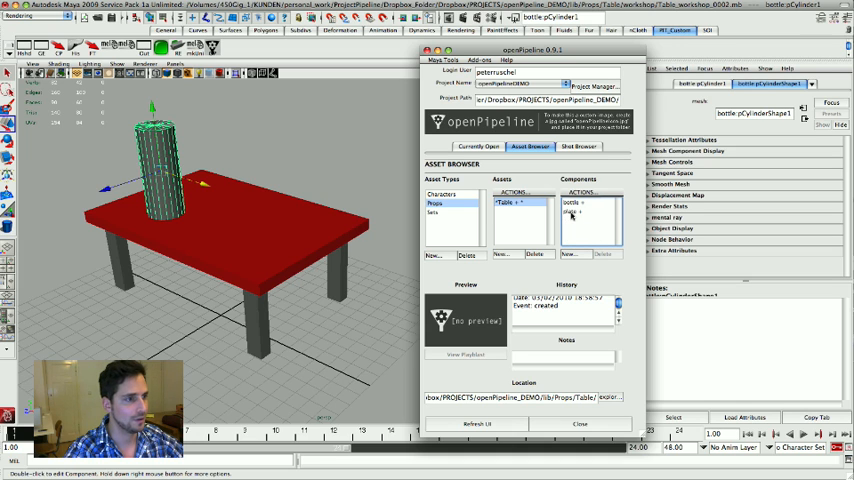
Reference the plate component's master into the Table scene the same way.
left_click(585, 211)
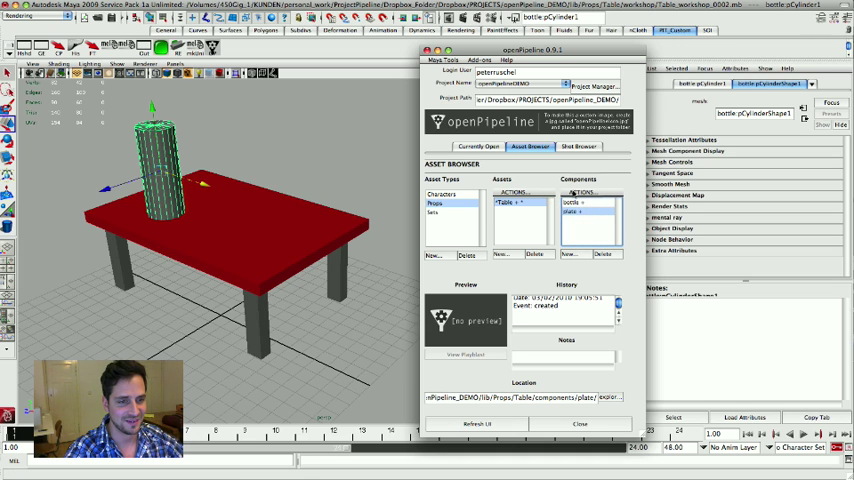
left_click(580, 192)
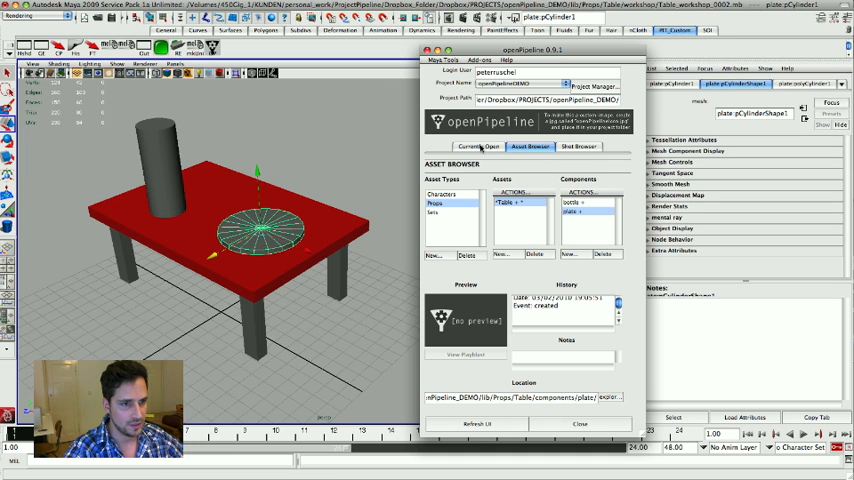
Start a Save Master for the currently open Table asset and move its switchboard aside.
left_click(479, 147)
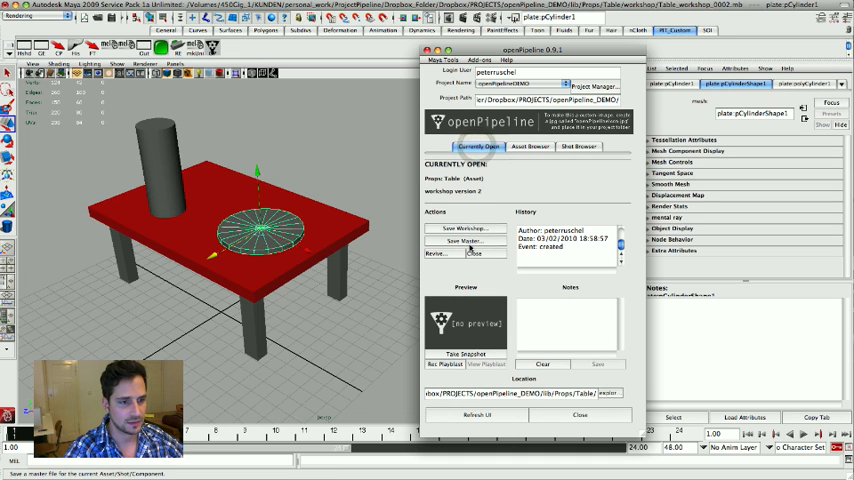
left_click(463, 241)
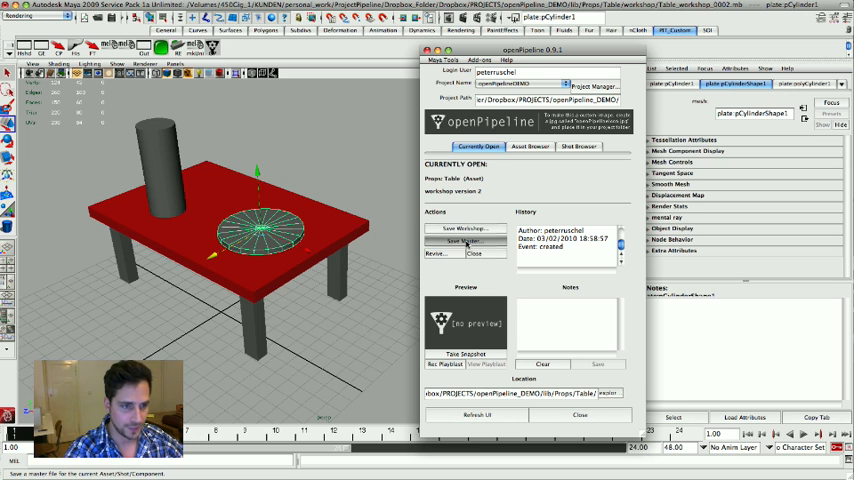
left_click(464, 241)
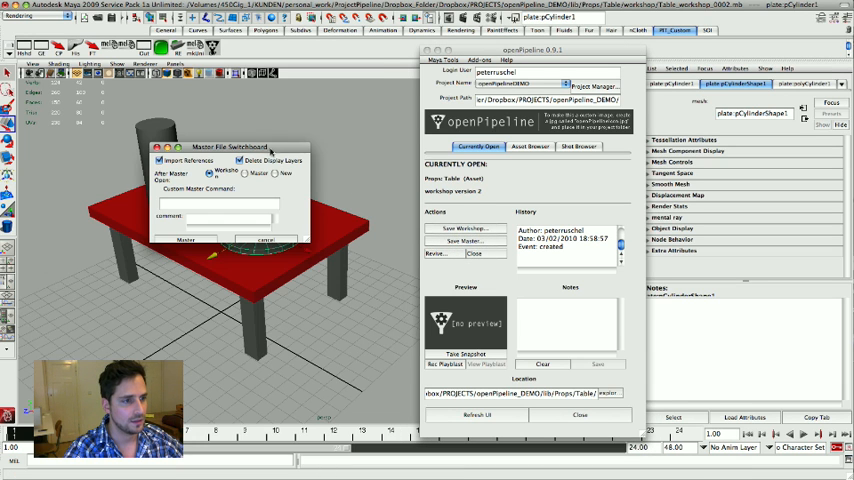
left_click_drag(228, 147, 330, 119)
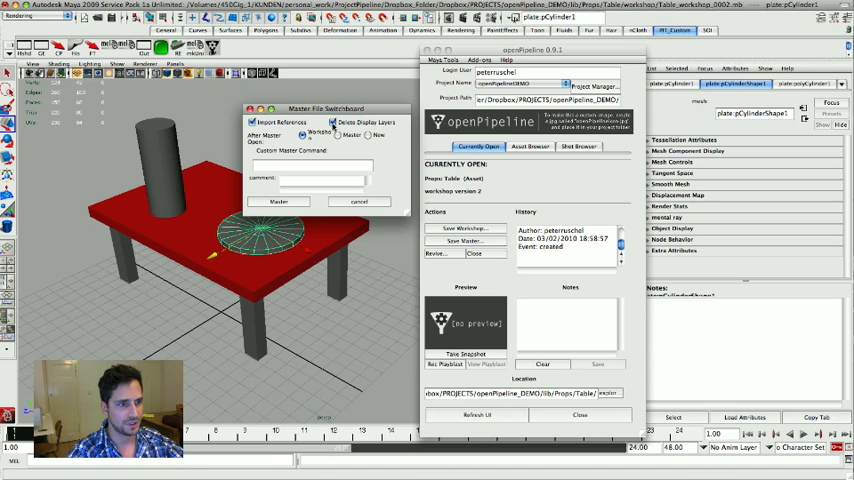
Set the master options, add the comment 'Dish and' bottle, and confirm the master save.
left_click(310, 165)
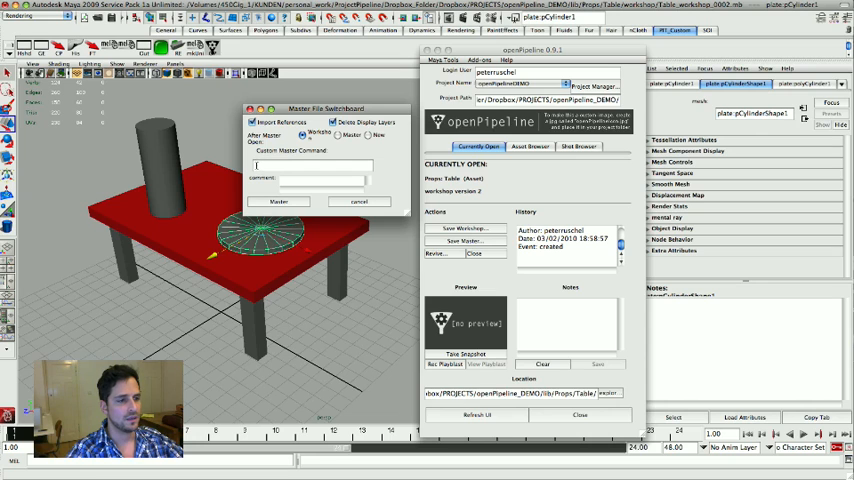
left_click(310, 166)
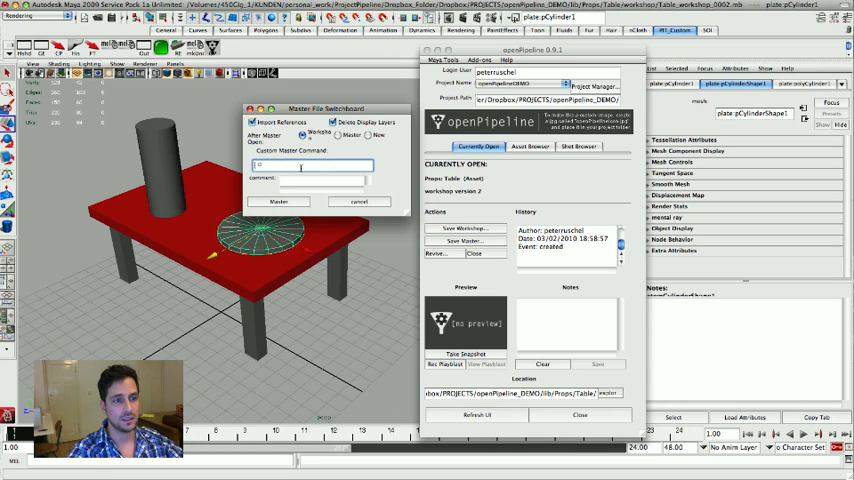
left_click(310, 180)
type("Table with")
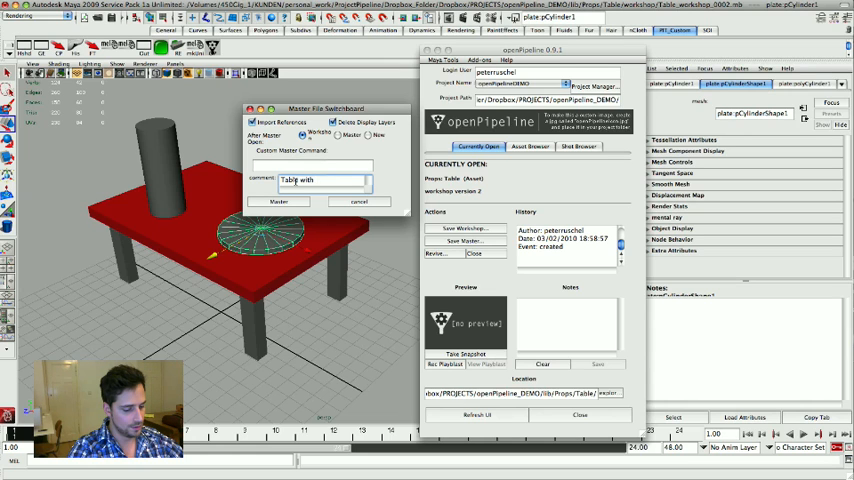
type("Dish and")
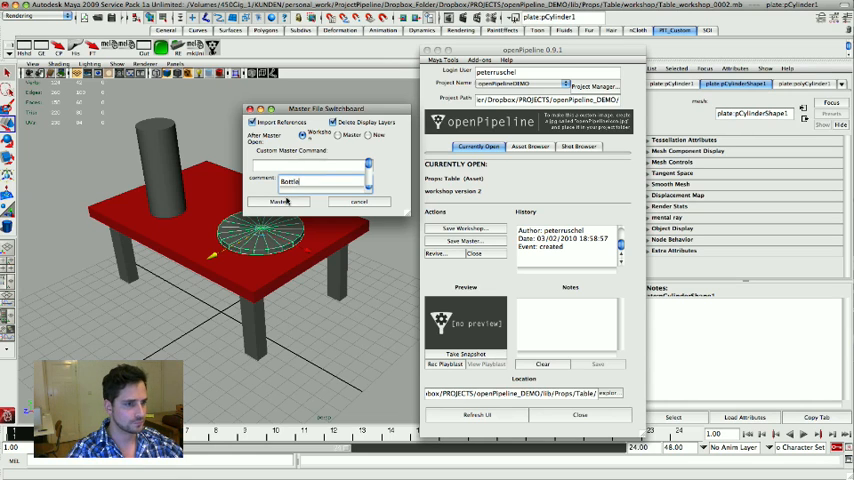
left_click(277, 202)
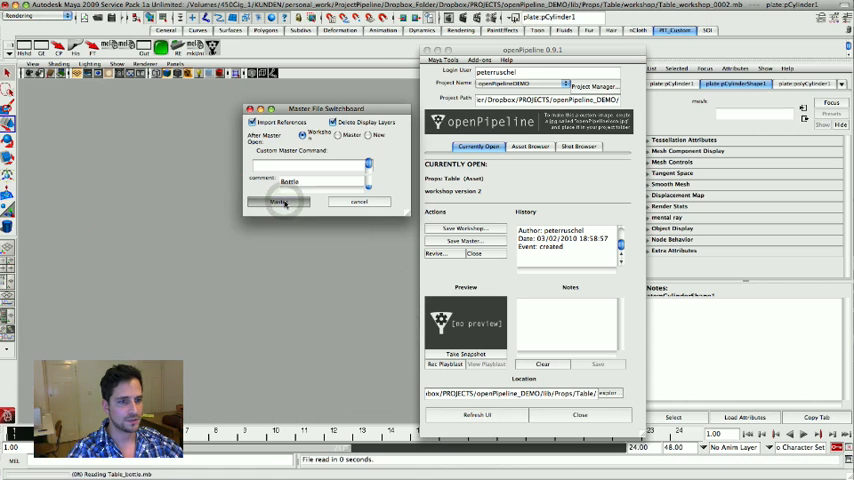
Create a new prop asset Table_2 by exporting the current scene into it.
left_click(530, 146)
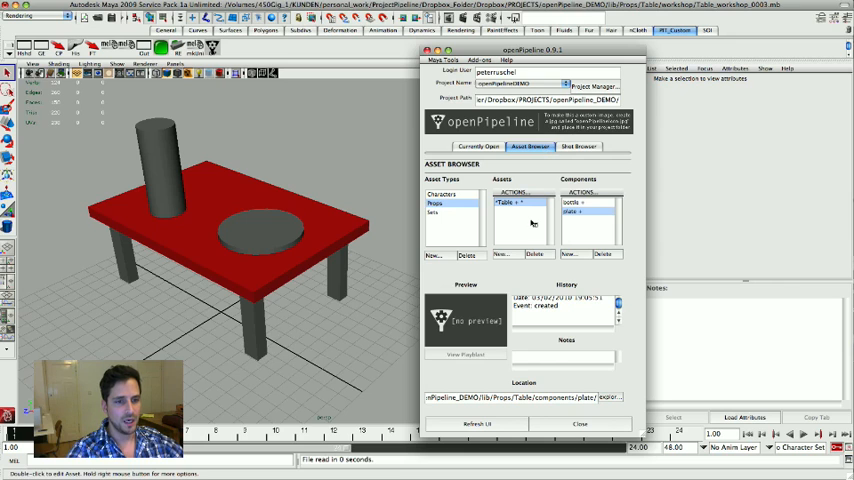
left_click(515, 203)
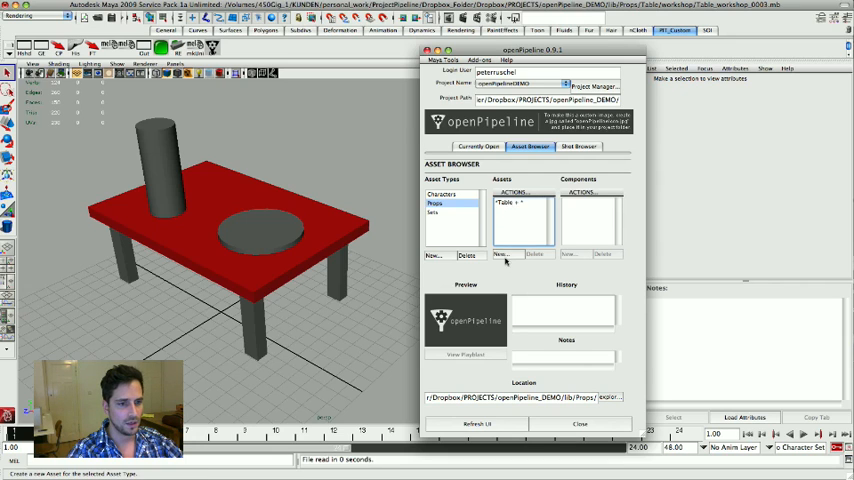
left_click(500, 254)
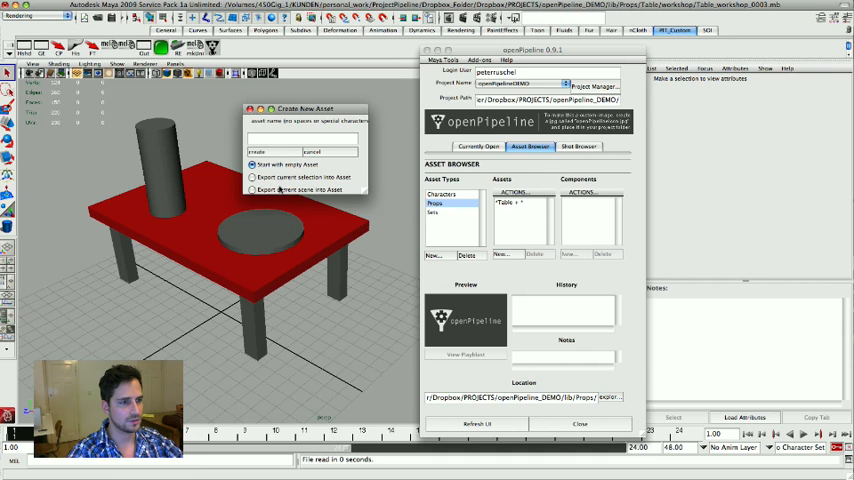
left_click(251, 190)
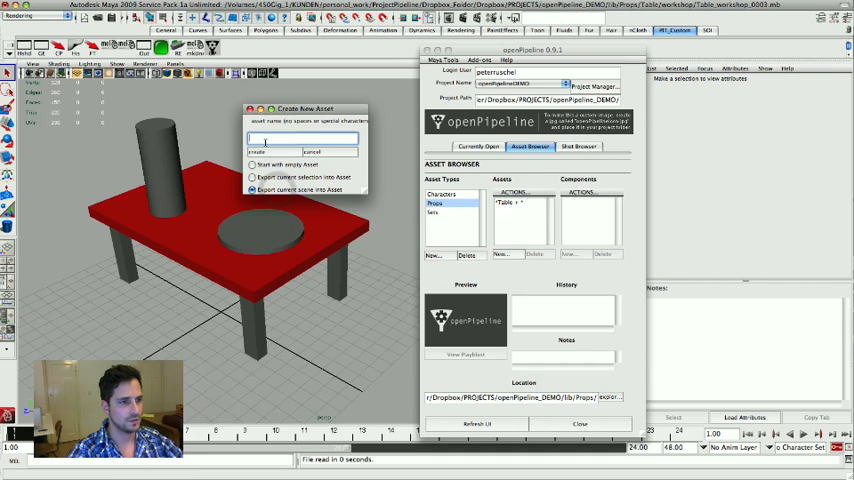
type("Table")
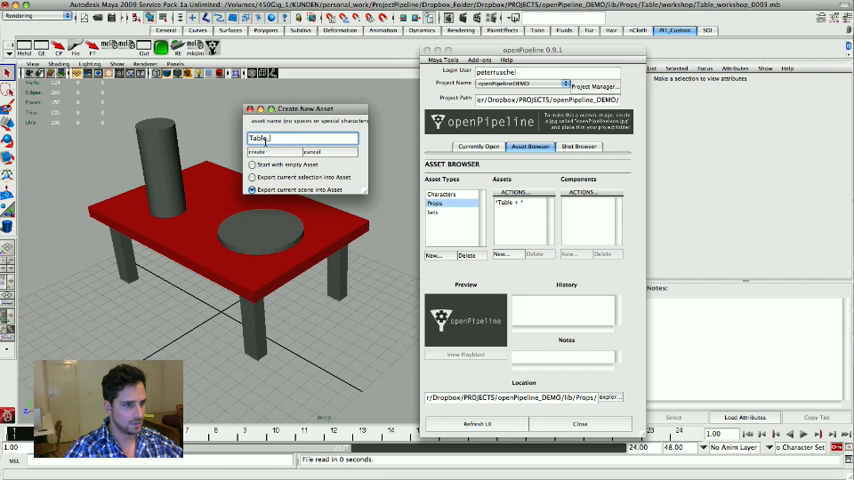
type("_2")
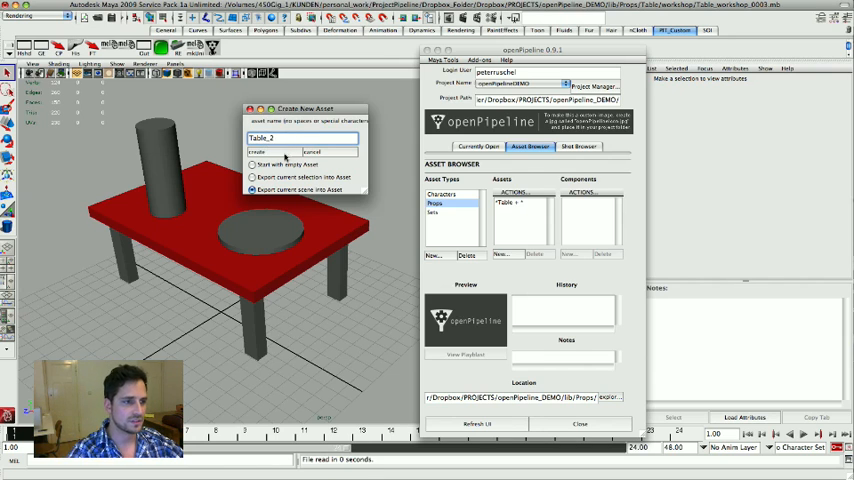
left_click(256, 152)
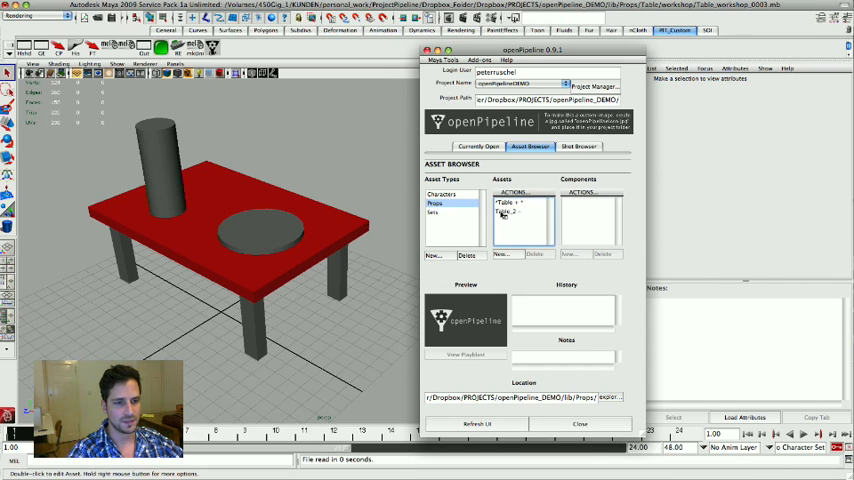
Open Table_2's first workshop file, then reselect the original Table asset.
left_click(510, 210)
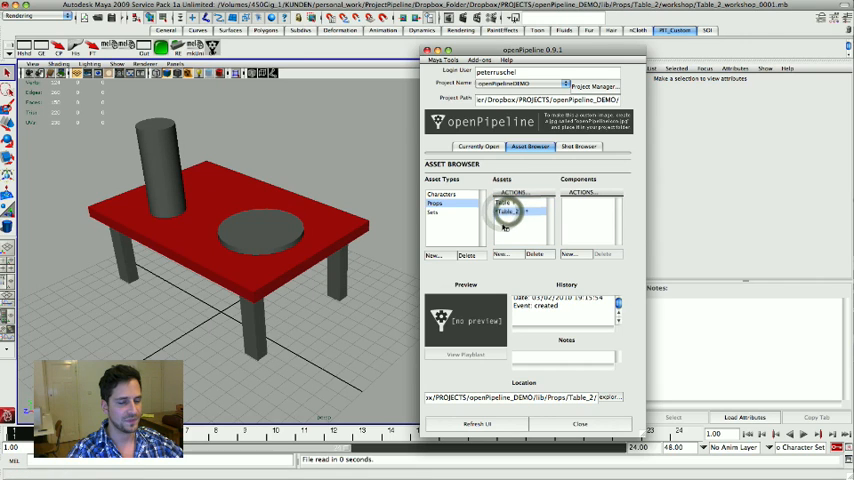
left_click(510, 211)
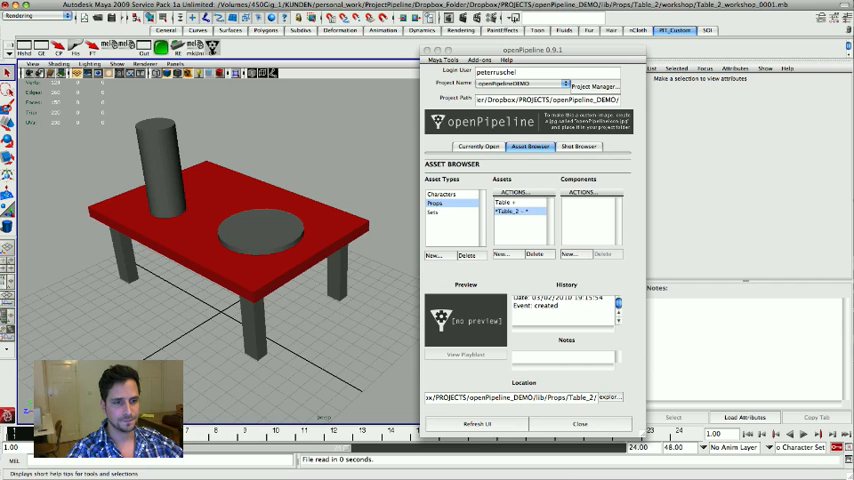
left_click(510, 203)
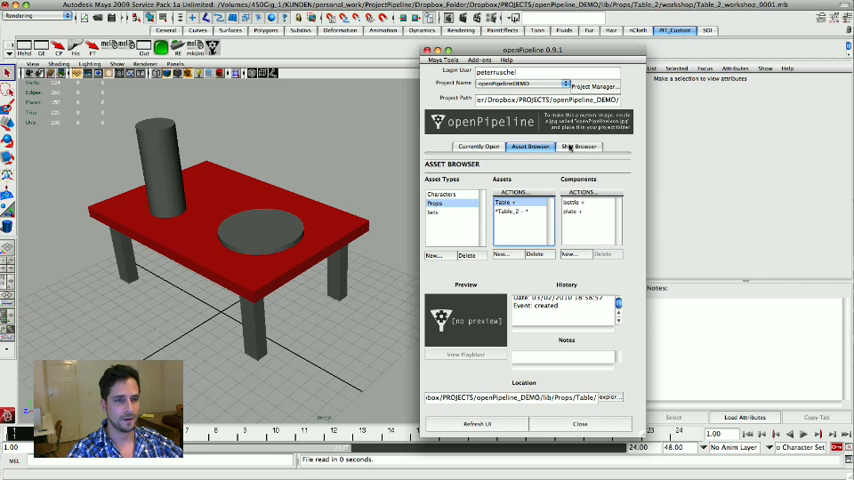
In the Shot Browser, create sequence 01_Intro and begin adding 02_Middle.
left_click(578, 146)
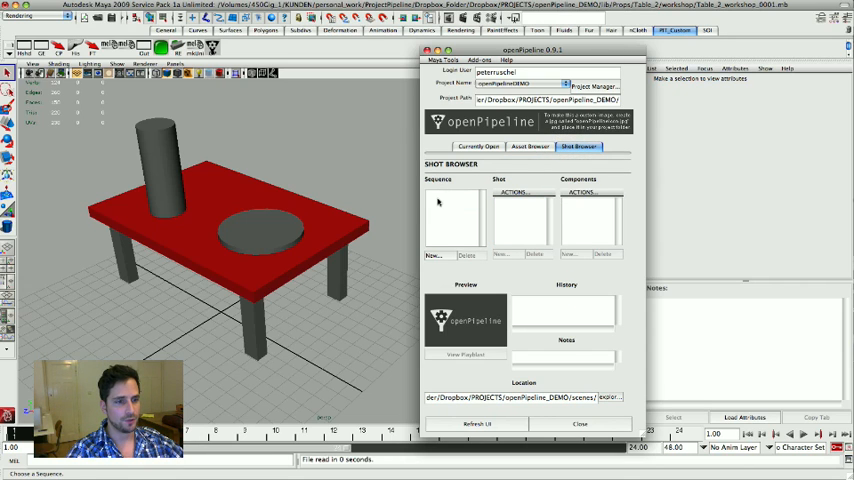
mouse_move(437, 200)
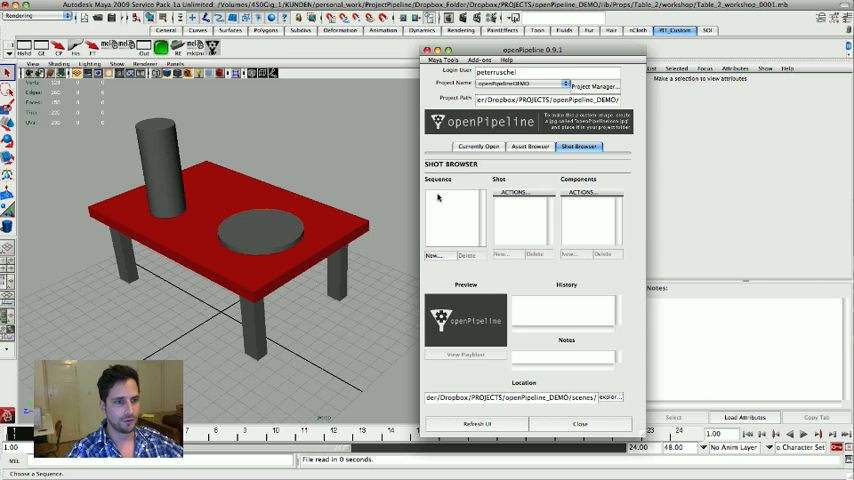
left_click(432, 255)
type("01_in")
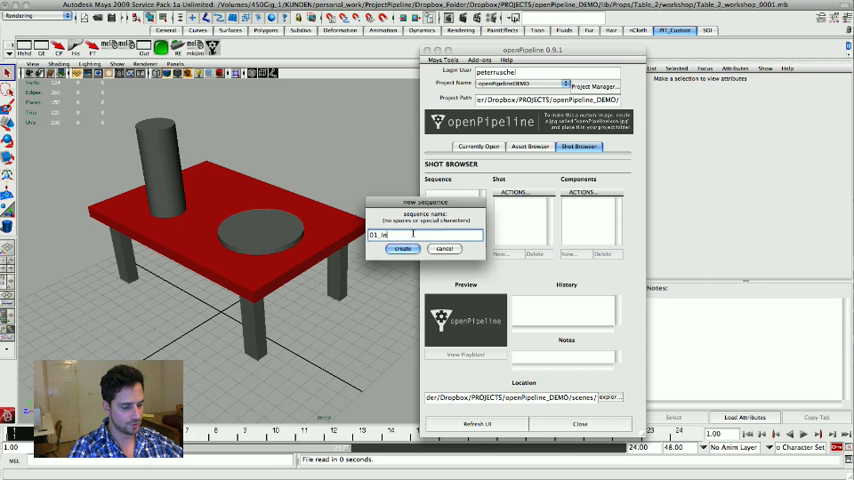
left_click(402, 248)
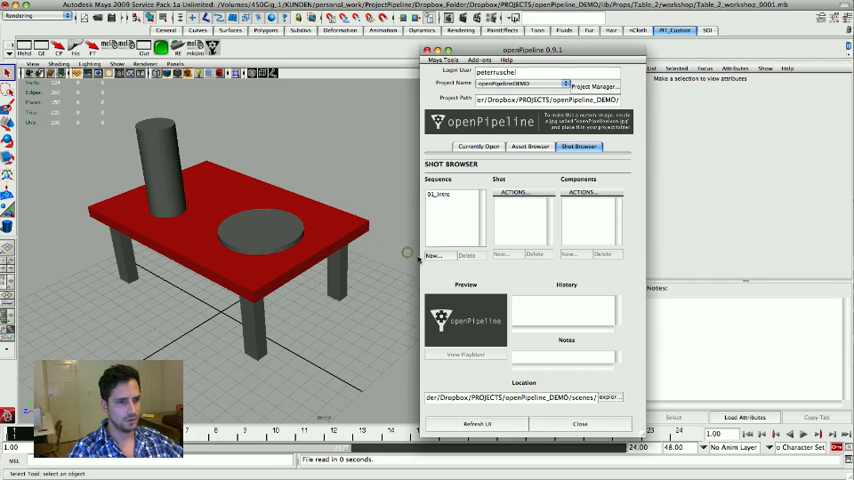
left_click(434, 255)
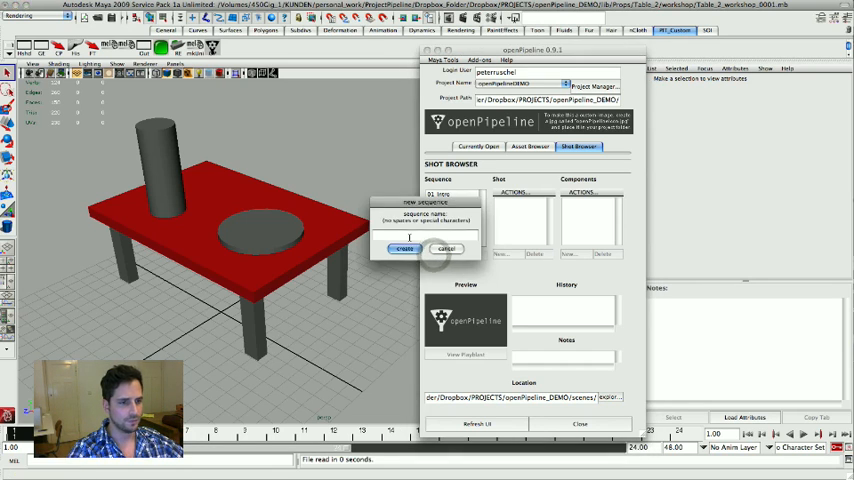
type("02")
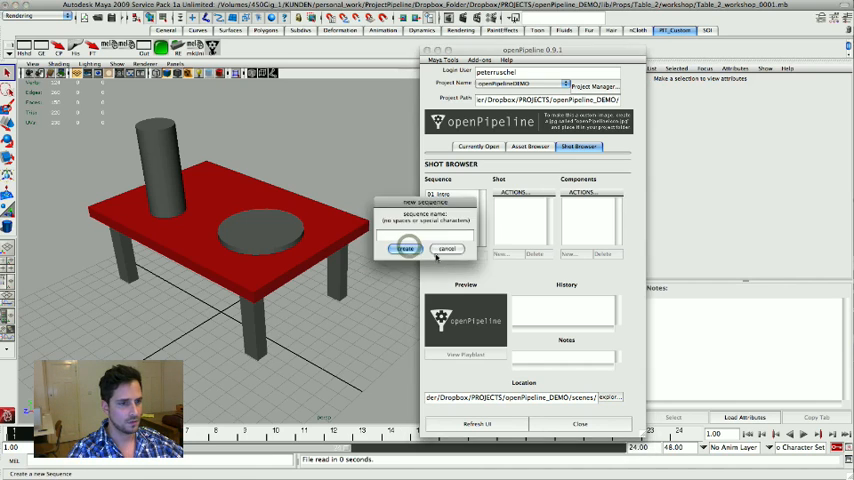
Create the remaining sequences 02_Middle, 03_End and 04_Credits.
type("0")
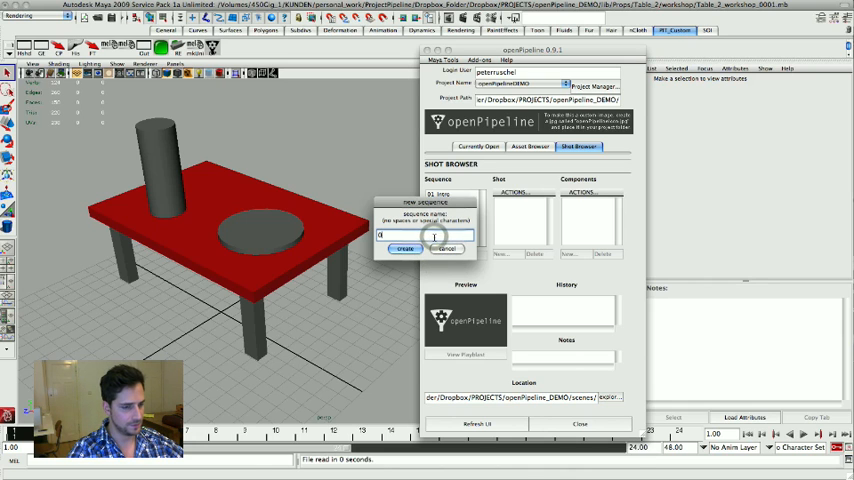
type("1")
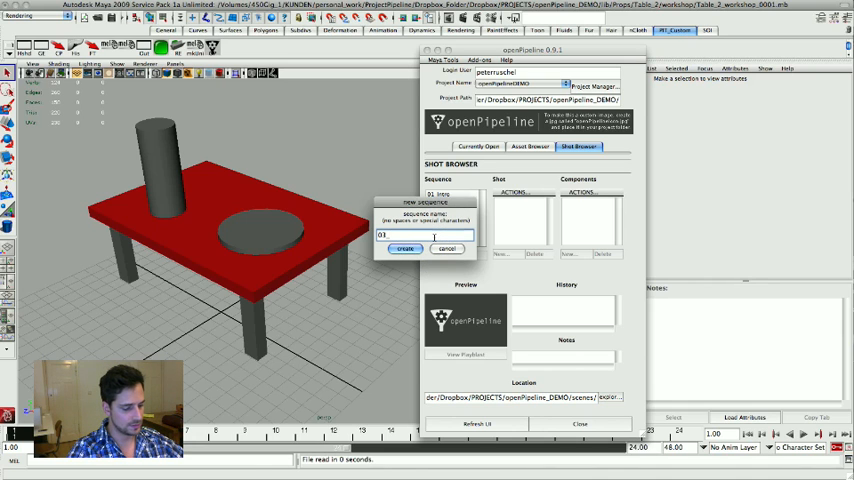
type("_End")
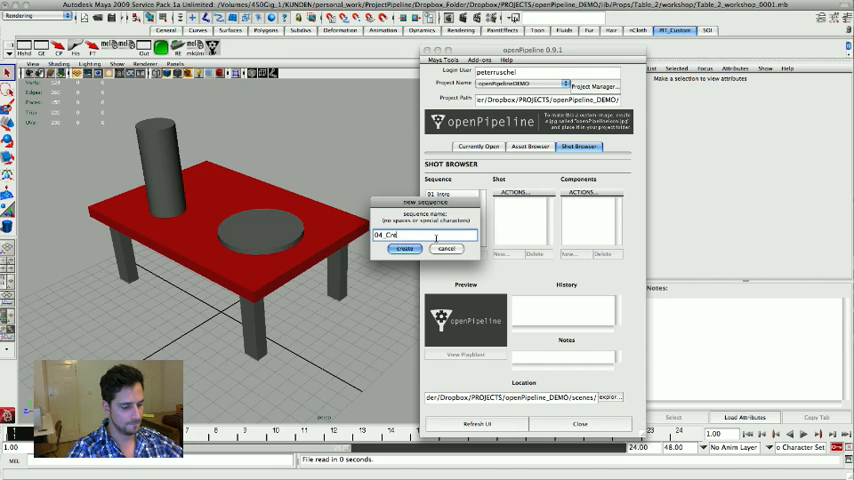
type("its")
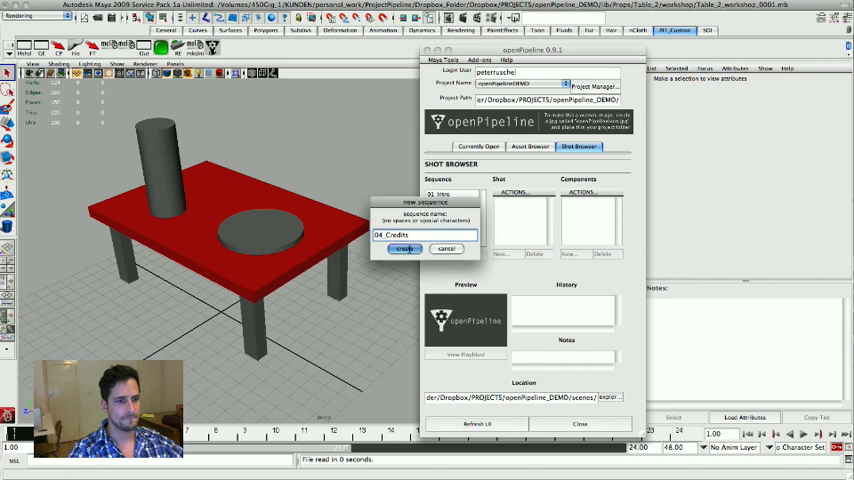
left_click(404, 249)
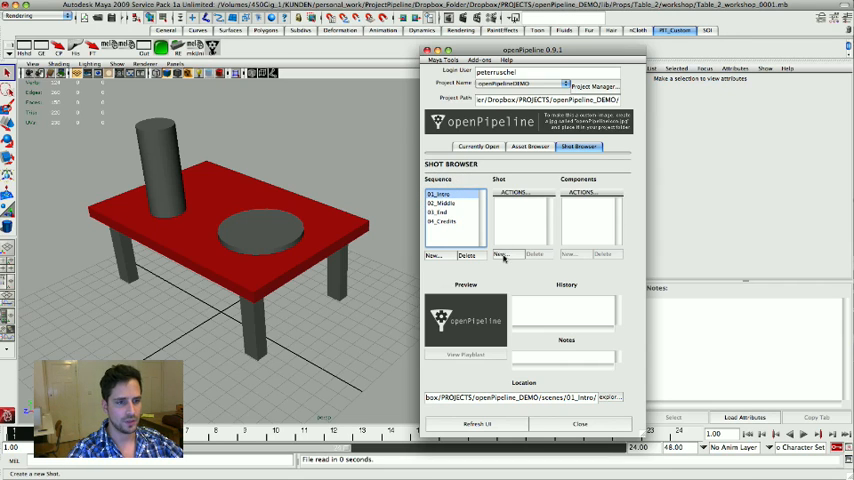
Create shots Shot01_Entry and Shot02_Meeting under 01_Intro, then select Shot01_Entry.
left_click(500, 254)
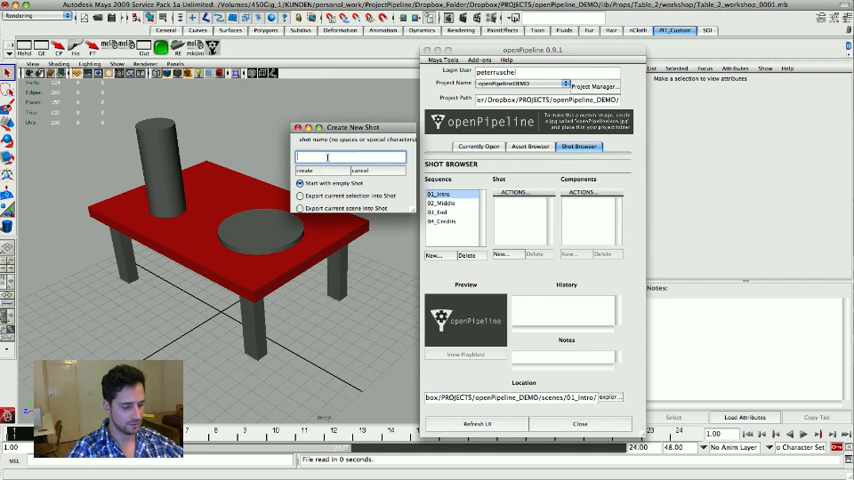
type("Shot")
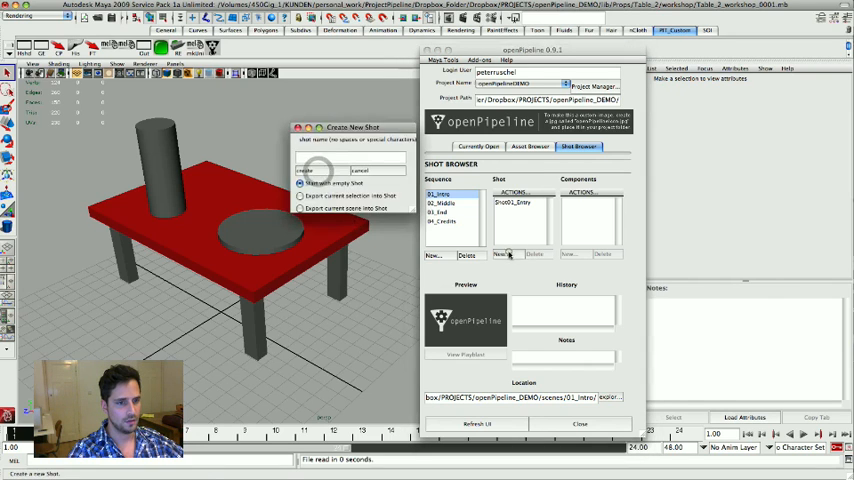
type("SN")
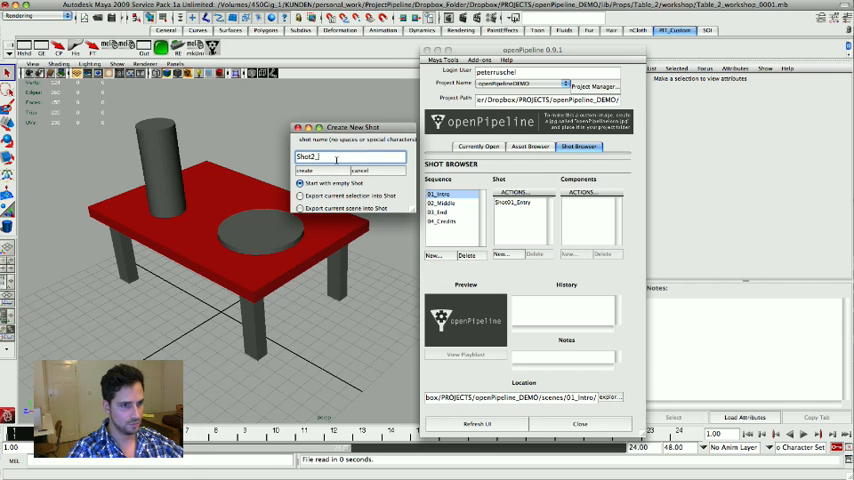
type("Shot02_")
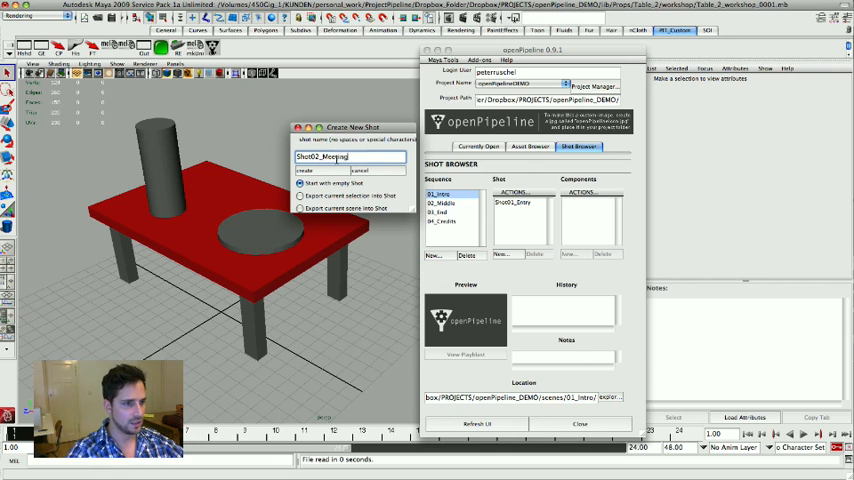
left_click(305, 170)
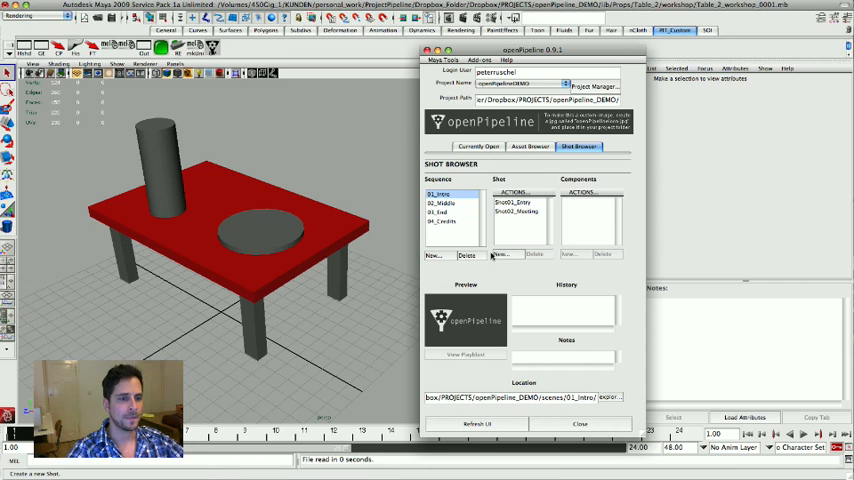
left_click(515, 205)
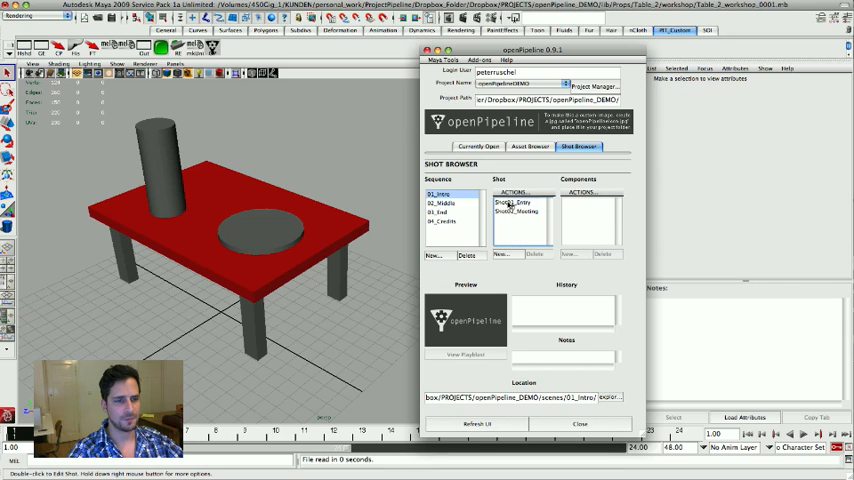
Open Shot01_Entry for editing as a new empty scene.
double_click(515, 203)
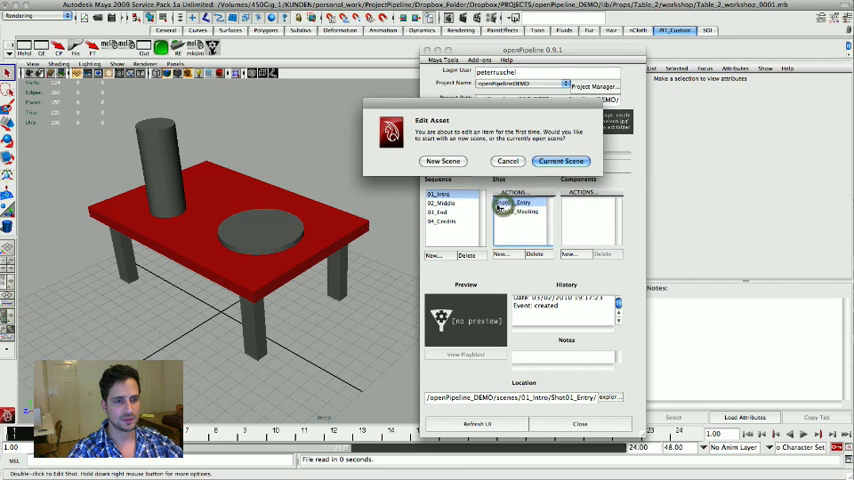
left_click(512, 203)
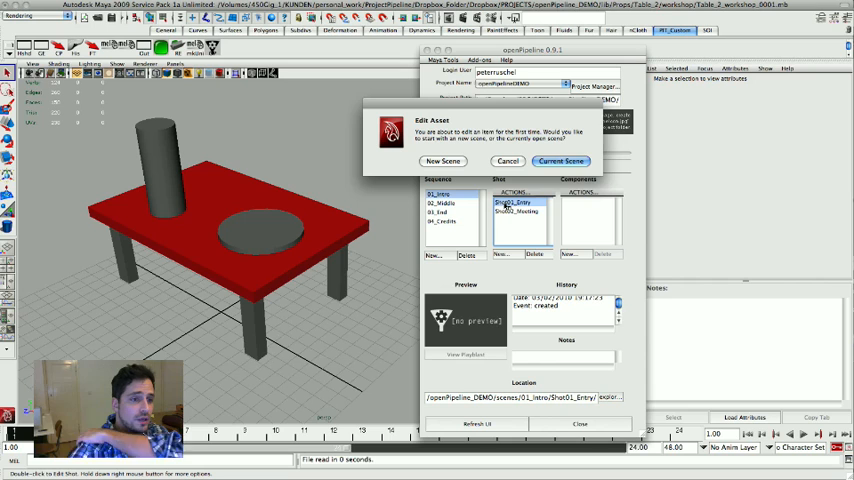
mouse_move(443, 161)
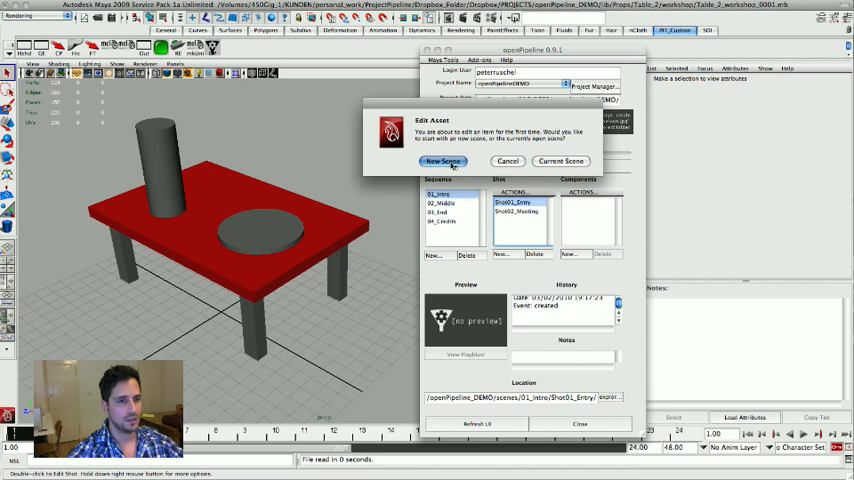
left_click(442, 161)
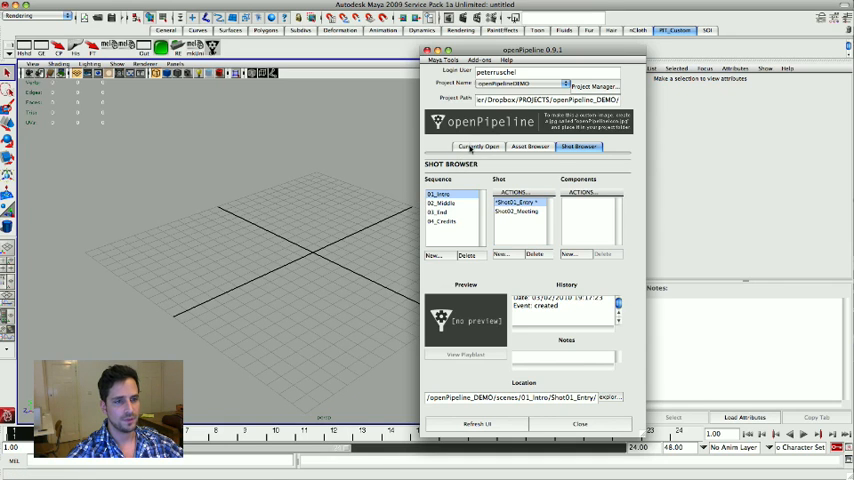
Check the open shot's details, then return to the Asset Browser listing the Props Table asset.
left_click(478, 146)
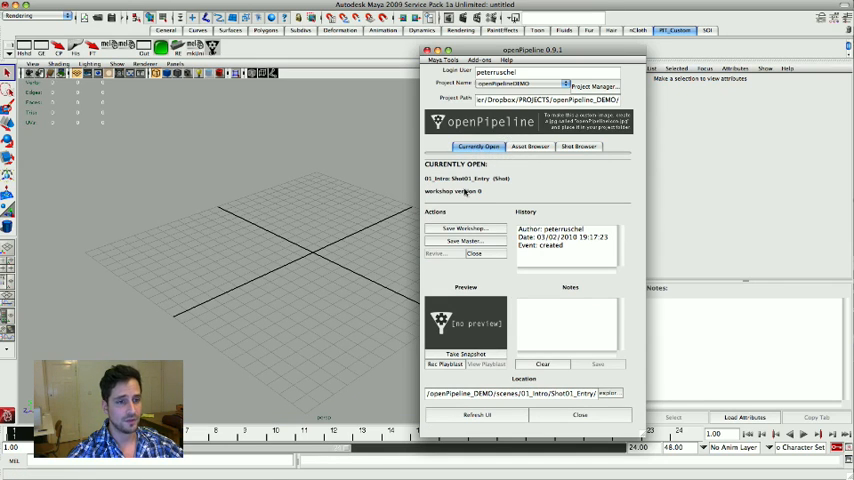
mouse_move(553, 197)
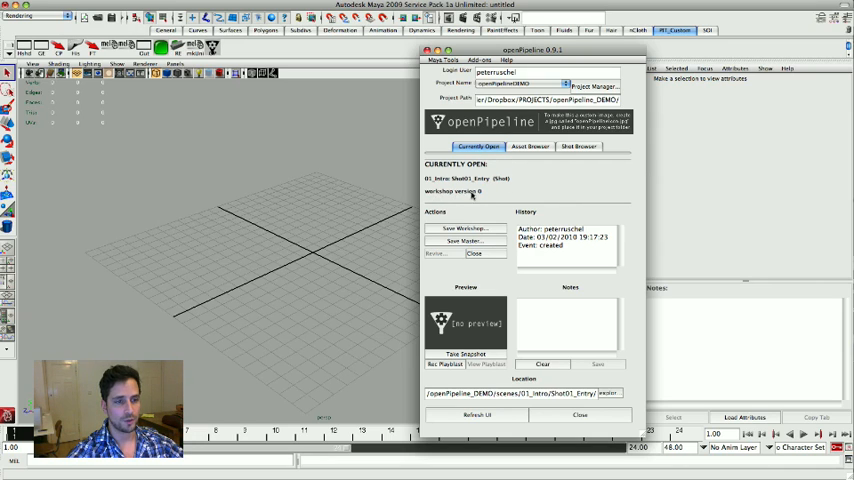
mouse_move(475, 197)
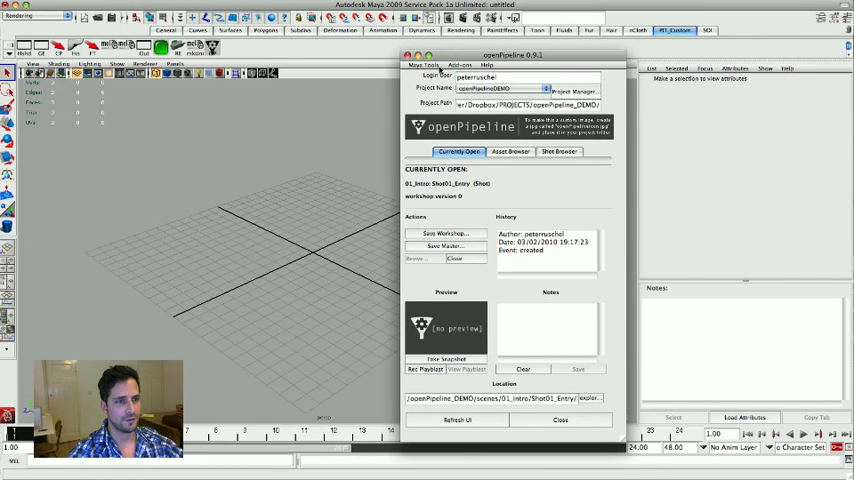
left_click(421, 65)
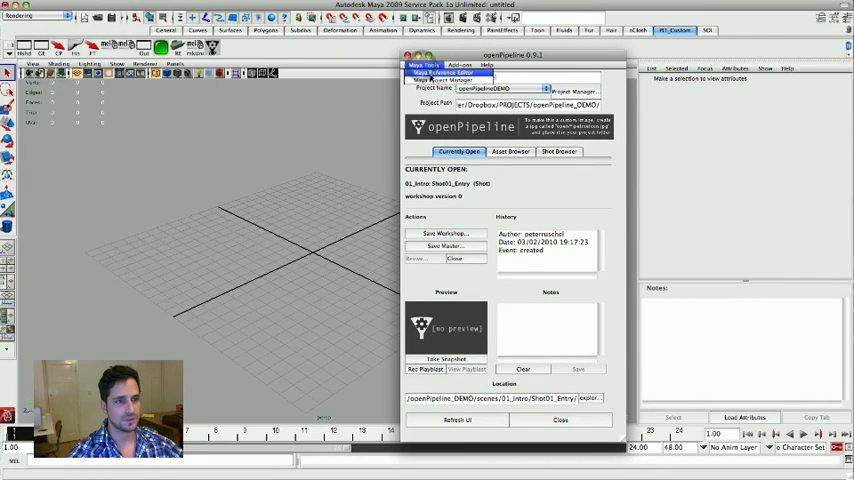
left_click(443, 79)
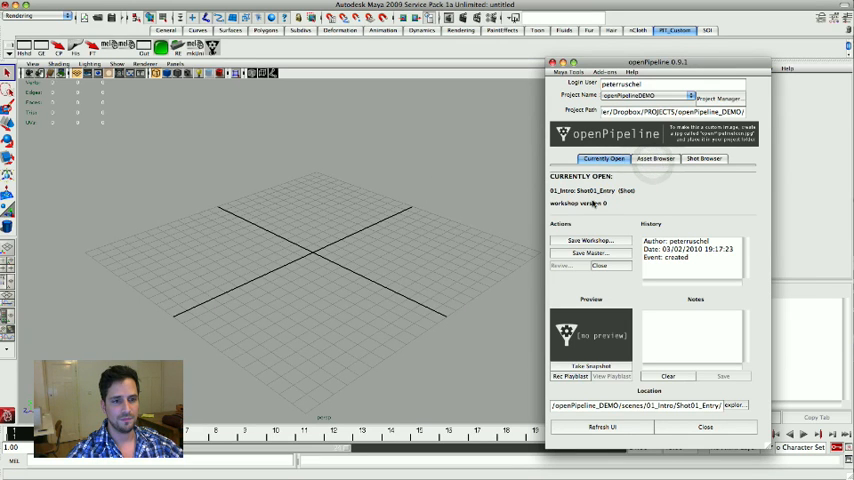
left_click(656, 158)
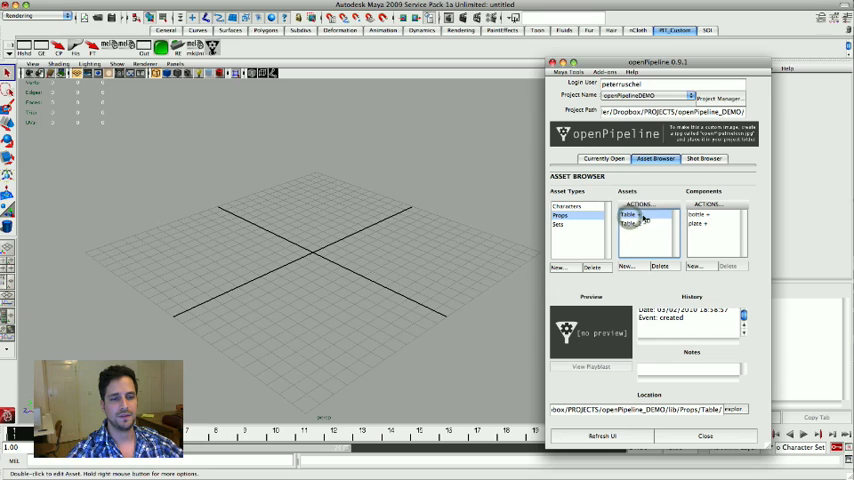
Reference the Table master into Shot01_Entry and save the shot as workshop 0001.
left_click(638, 204)
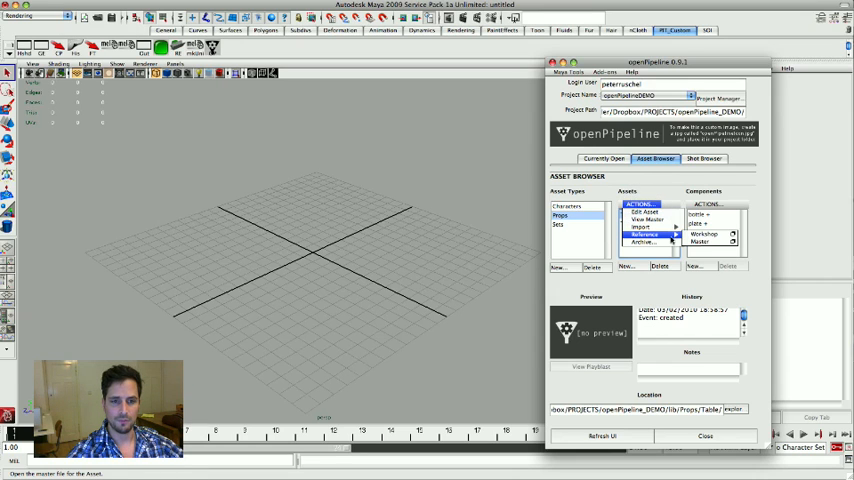
left_click(645, 241)
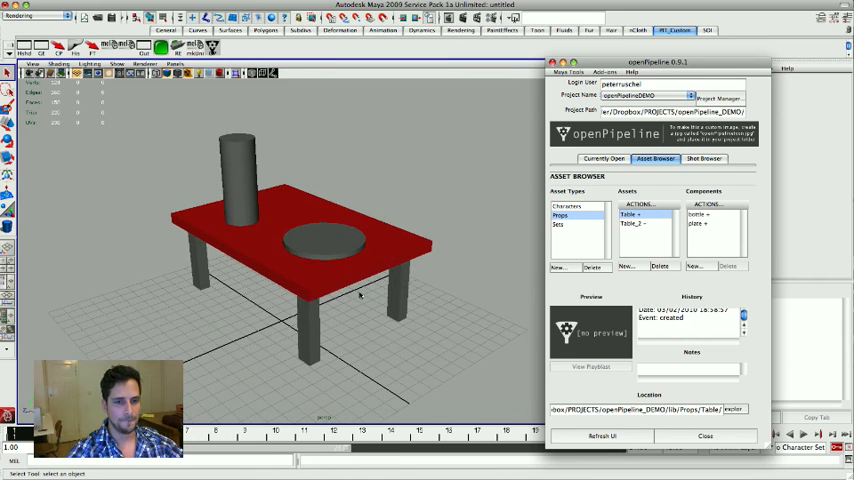
left_click(602, 159)
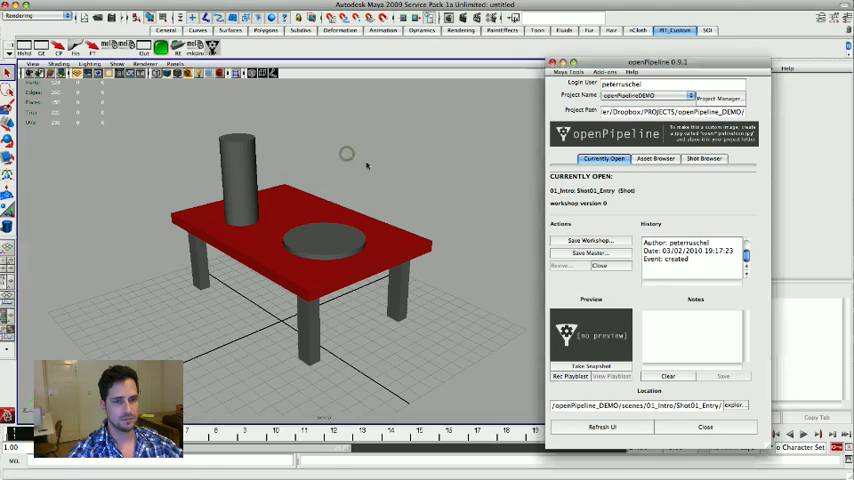
left_click(590, 240)
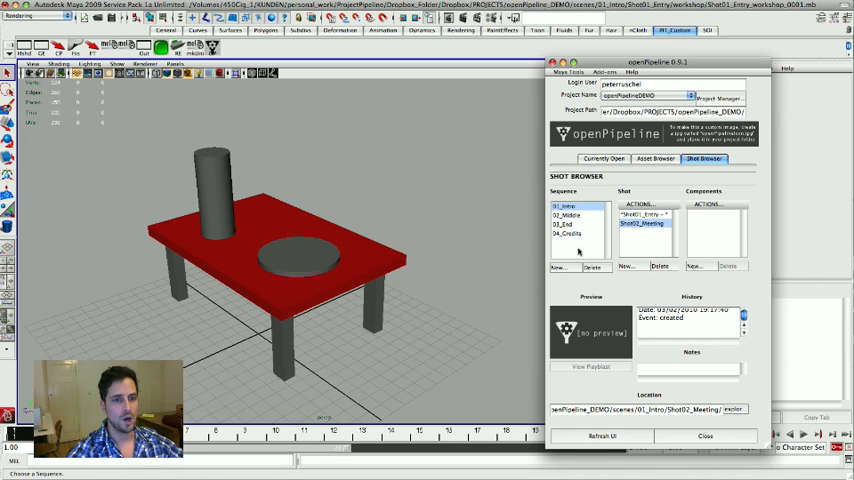
Open the Table asset's bottle component for editing without saving the shot.
left_click(210, 190)
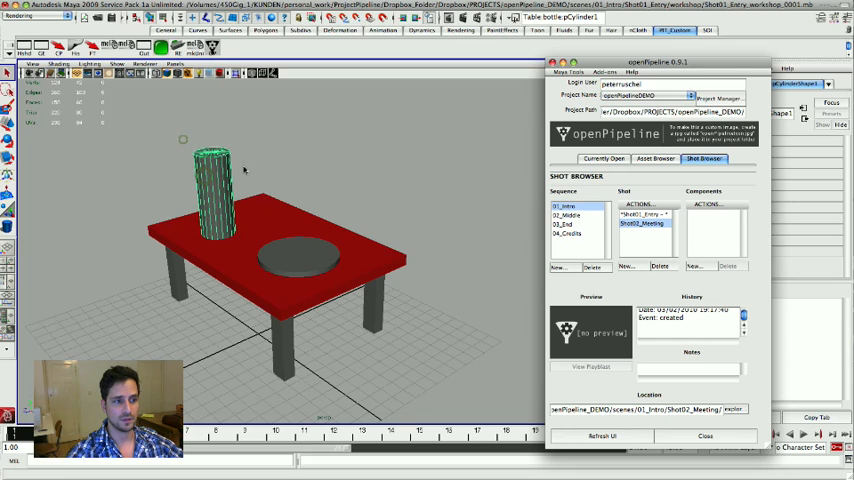
mouse_move(255, 182)
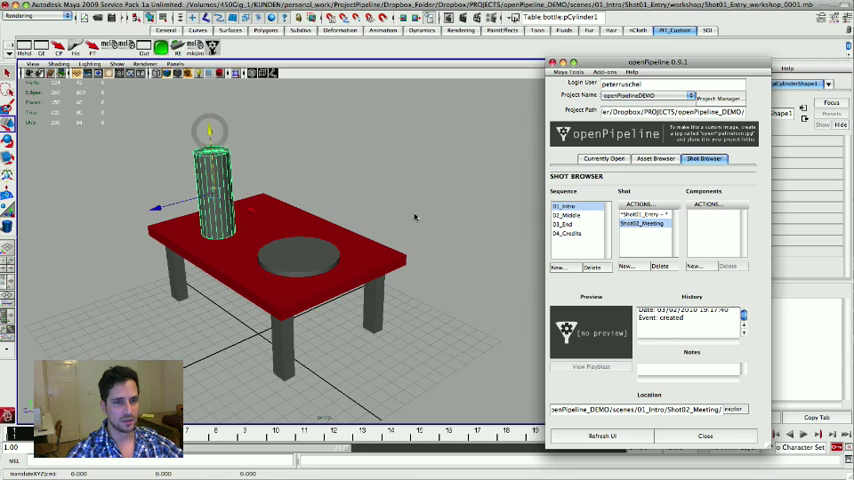
left_click(655, 158)
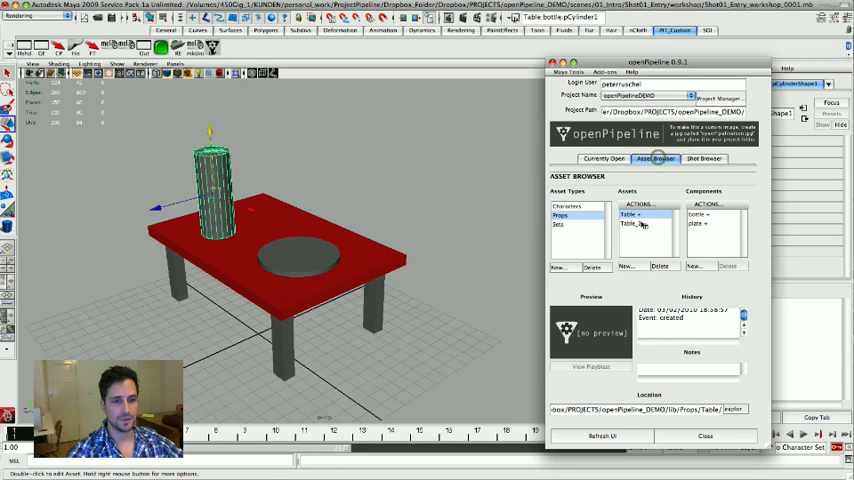
left_click(700, 215)
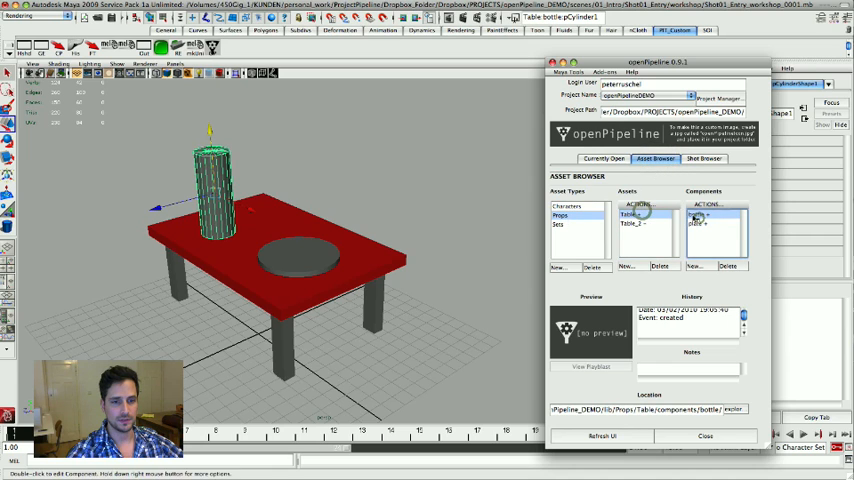
double_click(700, 218)
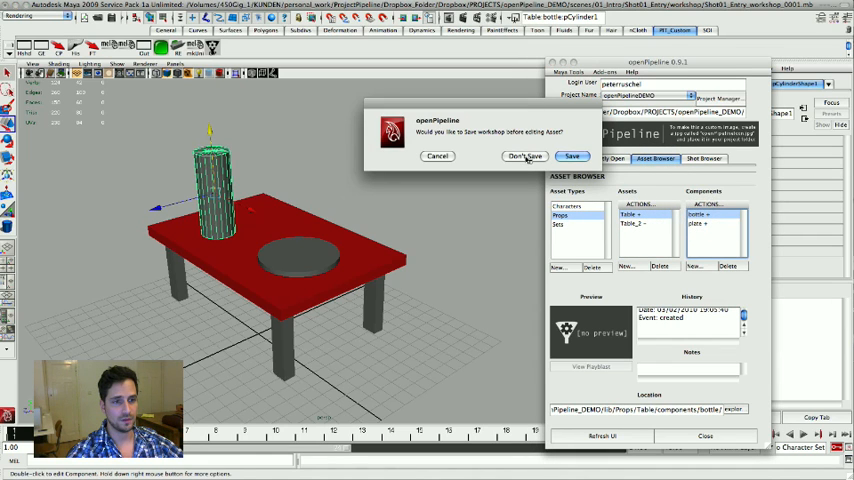
left_click(524, 156)
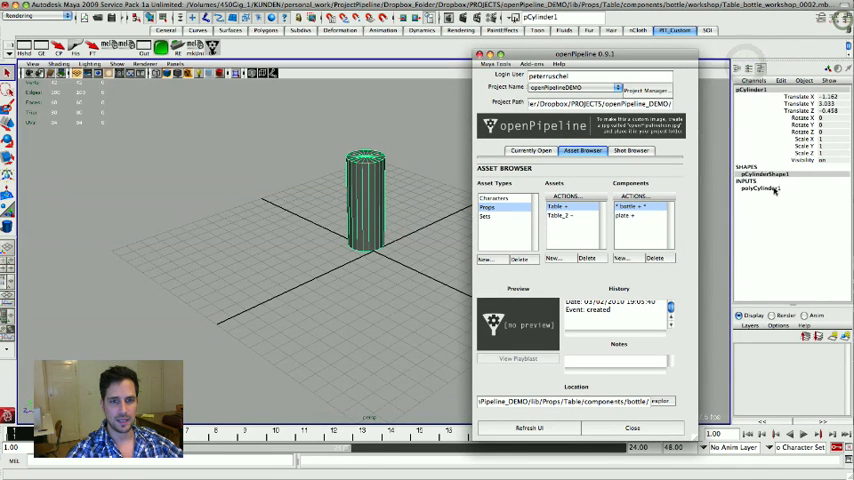
Scale the cylinder's vertex rings into a narrow-necked bottle and begin saving its master.
left_click(762, 189)
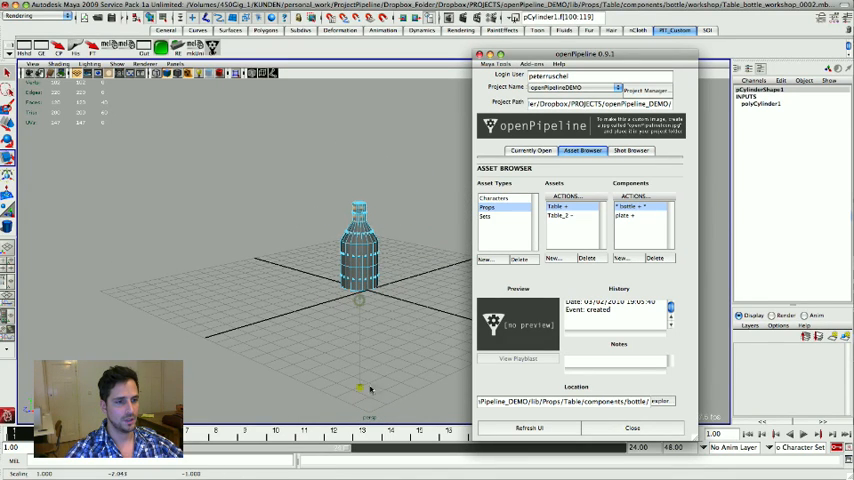
right_click(360, 250)
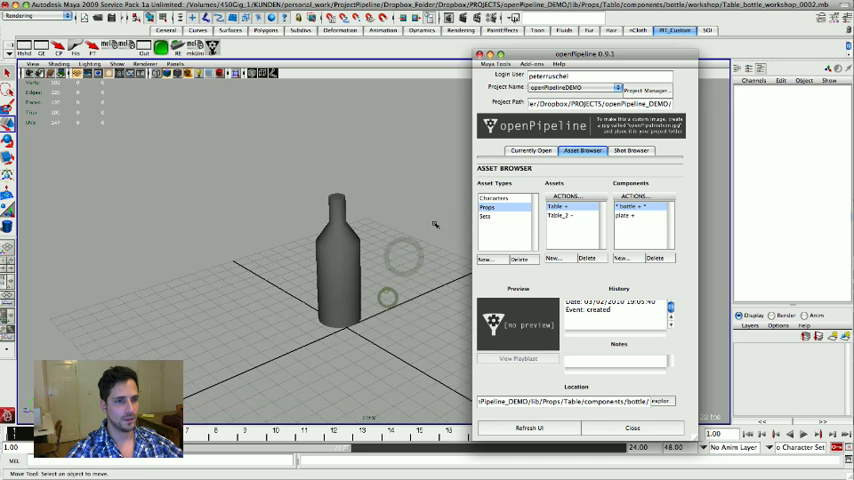
left_click(531, 151)
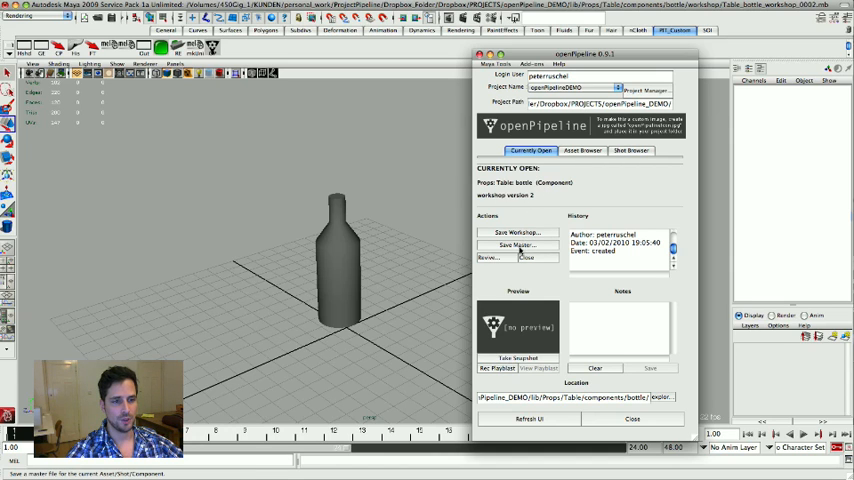
left_click(516, 245)
type("did some ")
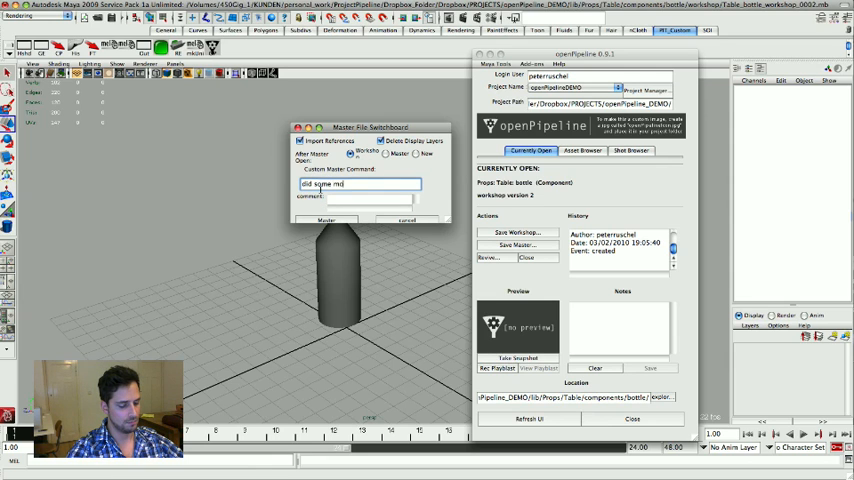
Write the bottle master with the comment "did some modelling", retrying after the error.
type("modelling")
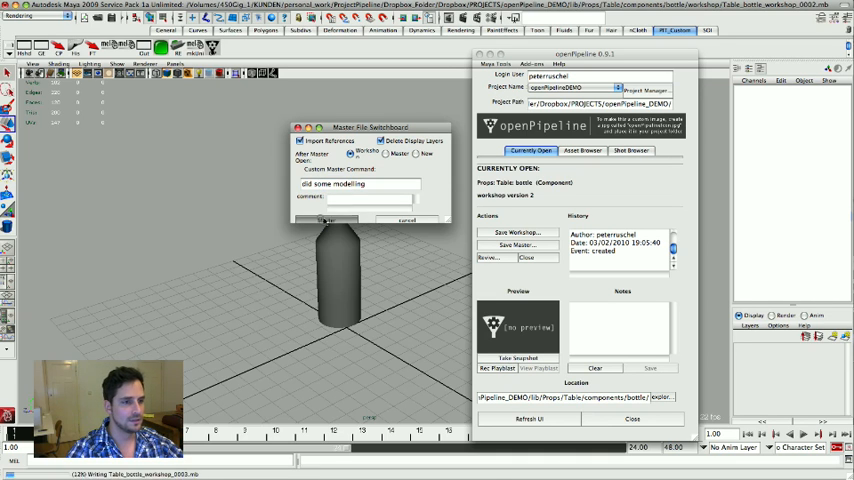
left_click(327, 221)
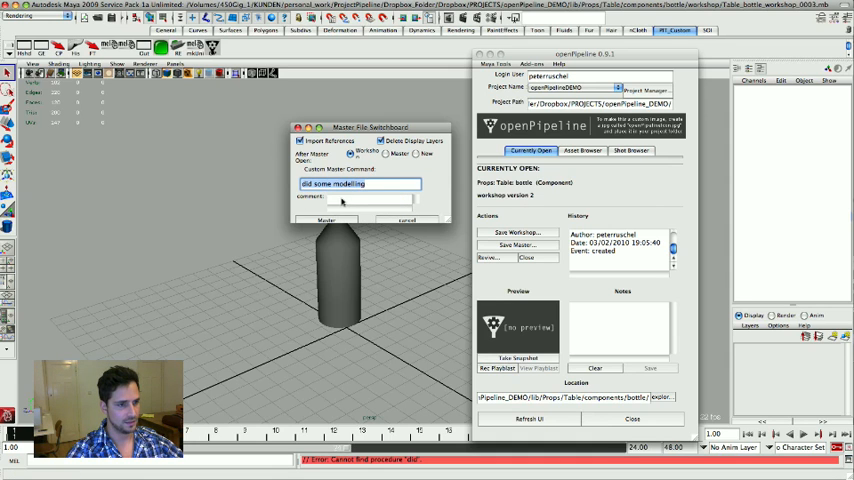
left_click(370, 198)
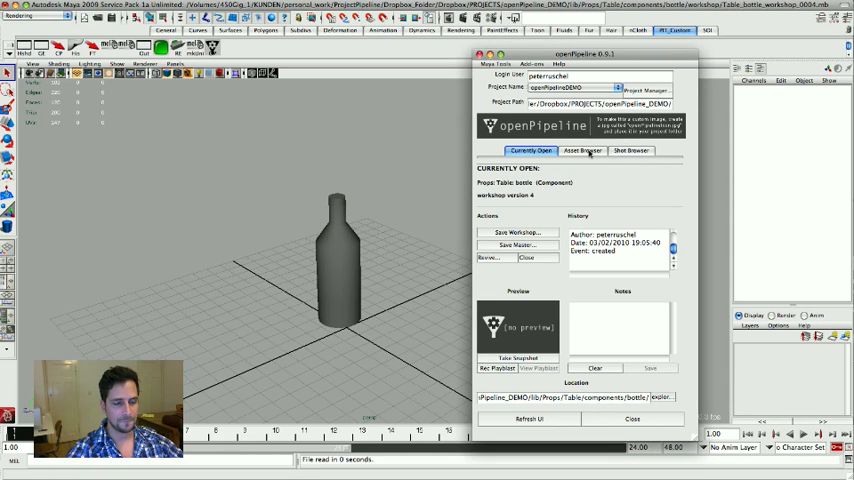
Load the Shot01_Entry shot from the Shot Browser.
left_click(582, 151)
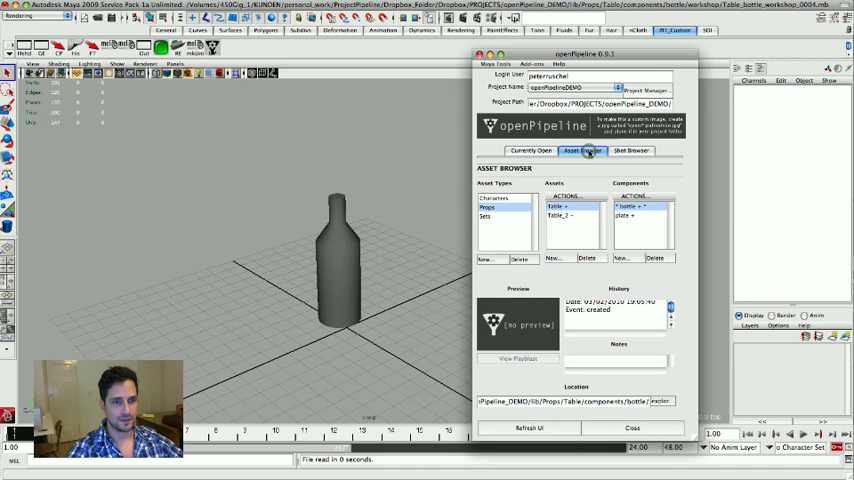
left_click(631, 150)
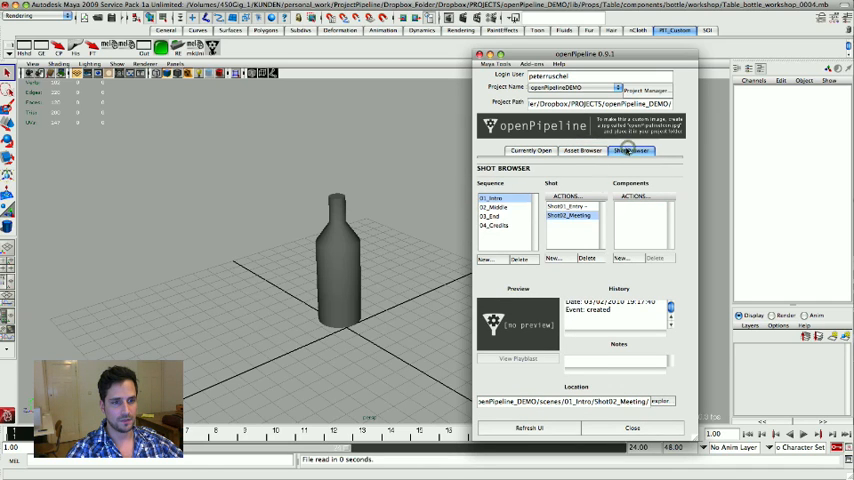
left_click(564, 207)
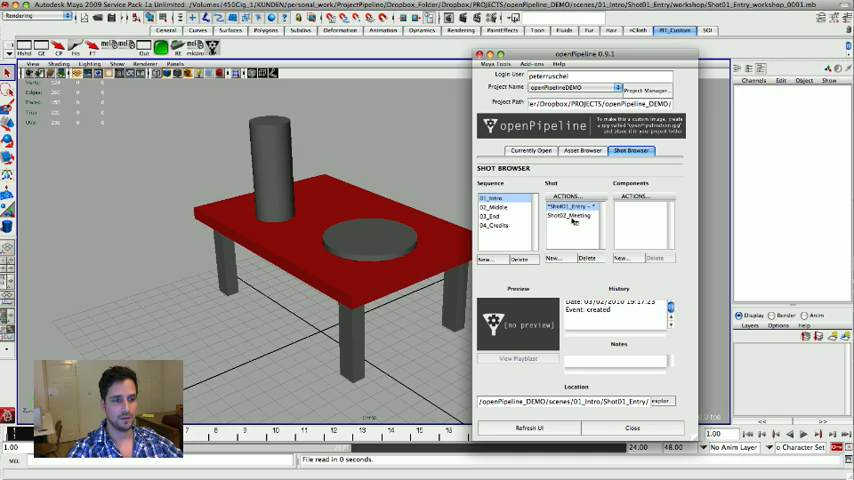
Select the table in the shot and load the Table asset for editing.
left_click_drag(300, 250, 350, 215)
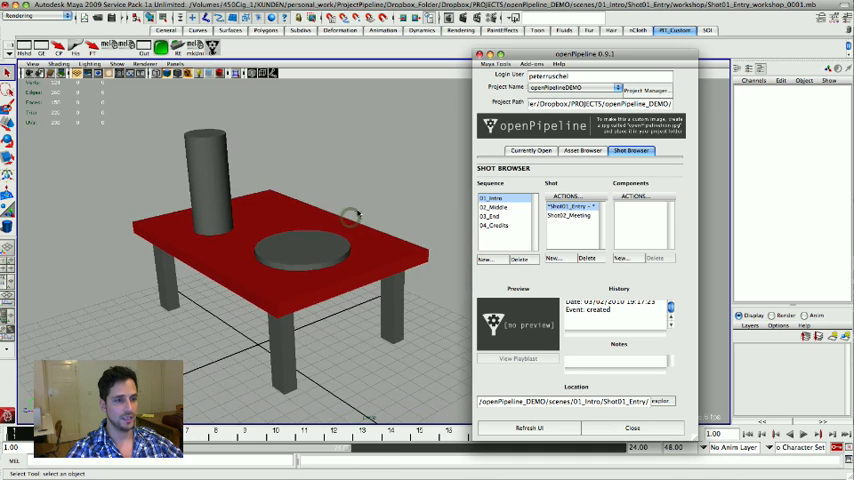
left_click(258, 210)
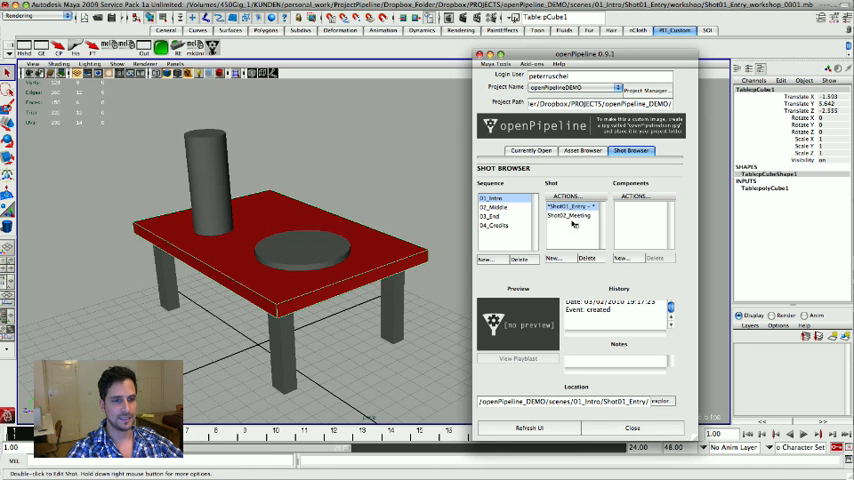
left_click(582, 151)
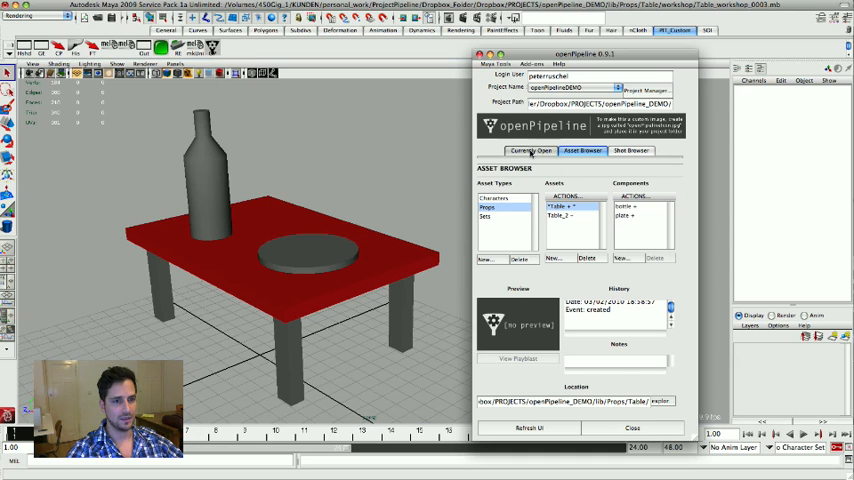
Write the Table master with Import References and Delete Display Layers unchecked.
left_click(530, 150)
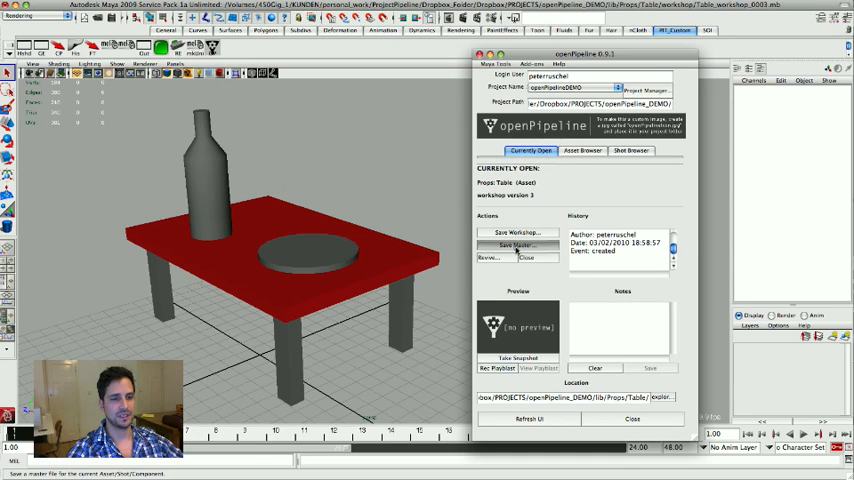
left_click(518, 245)
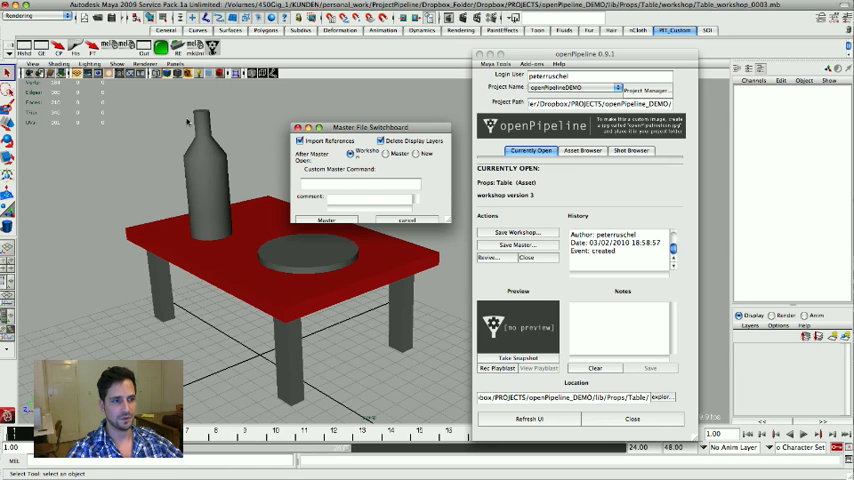
mouse_move(310, 172)
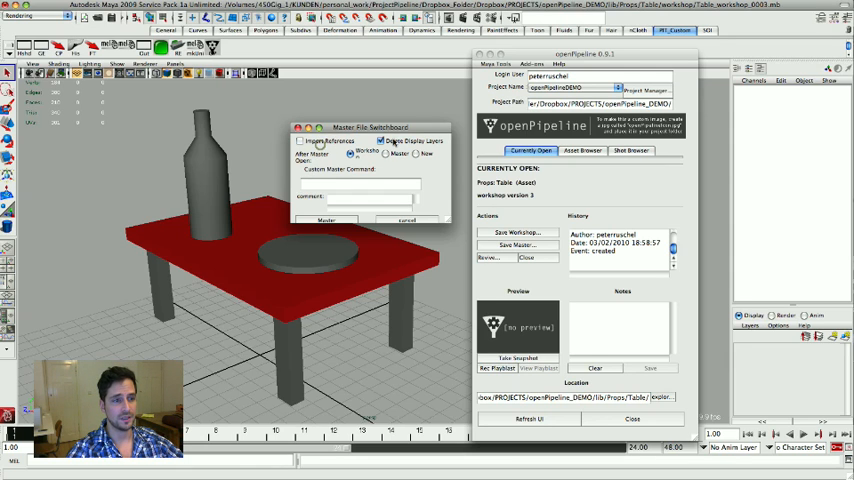
left_click(301, 140)
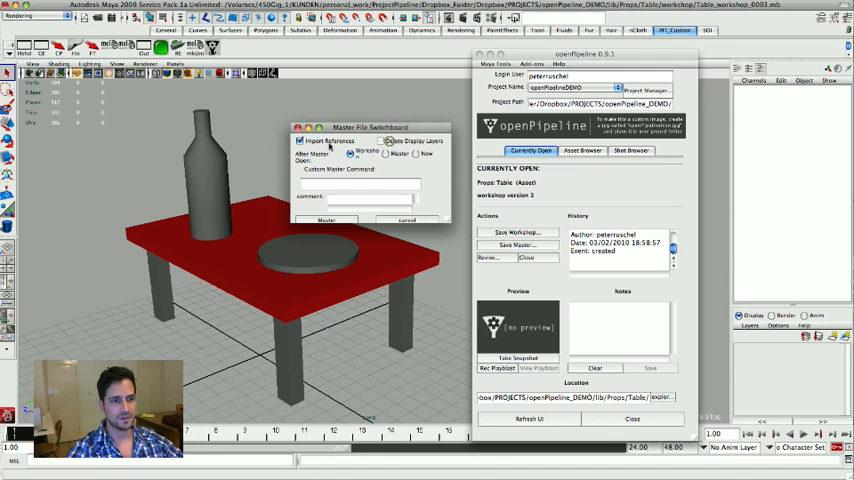
left_click(299, 140)
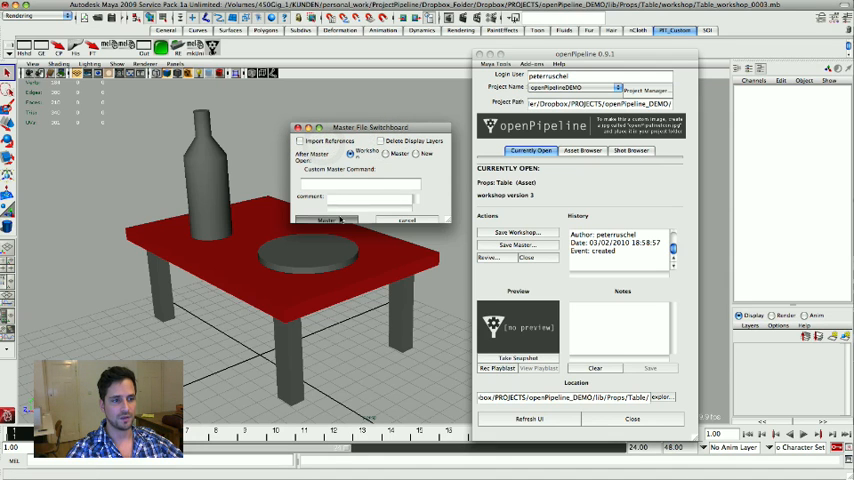
left_click(327, 219)
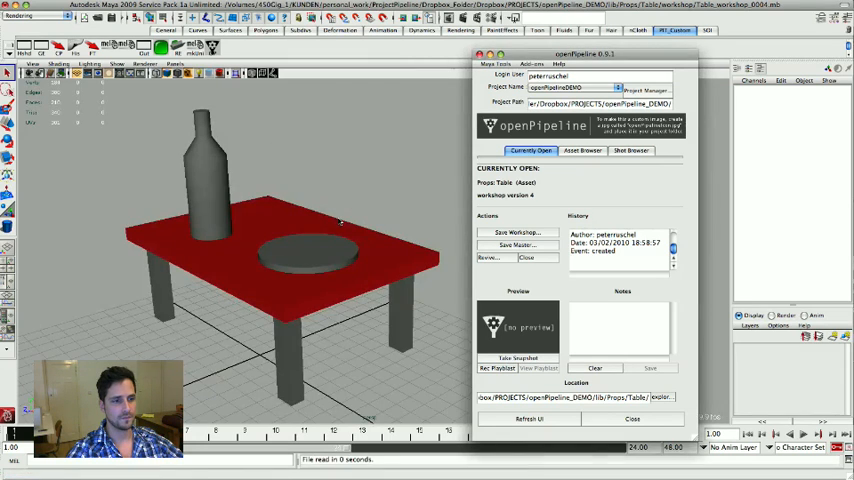
left_click(630, 150)
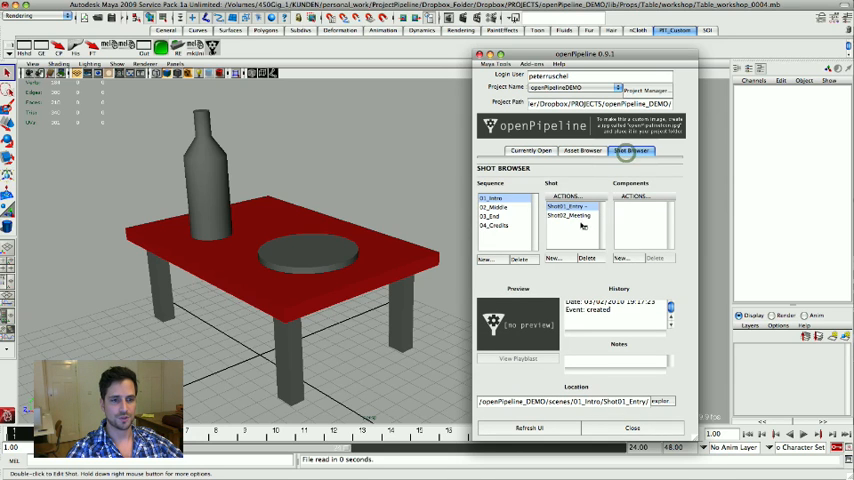